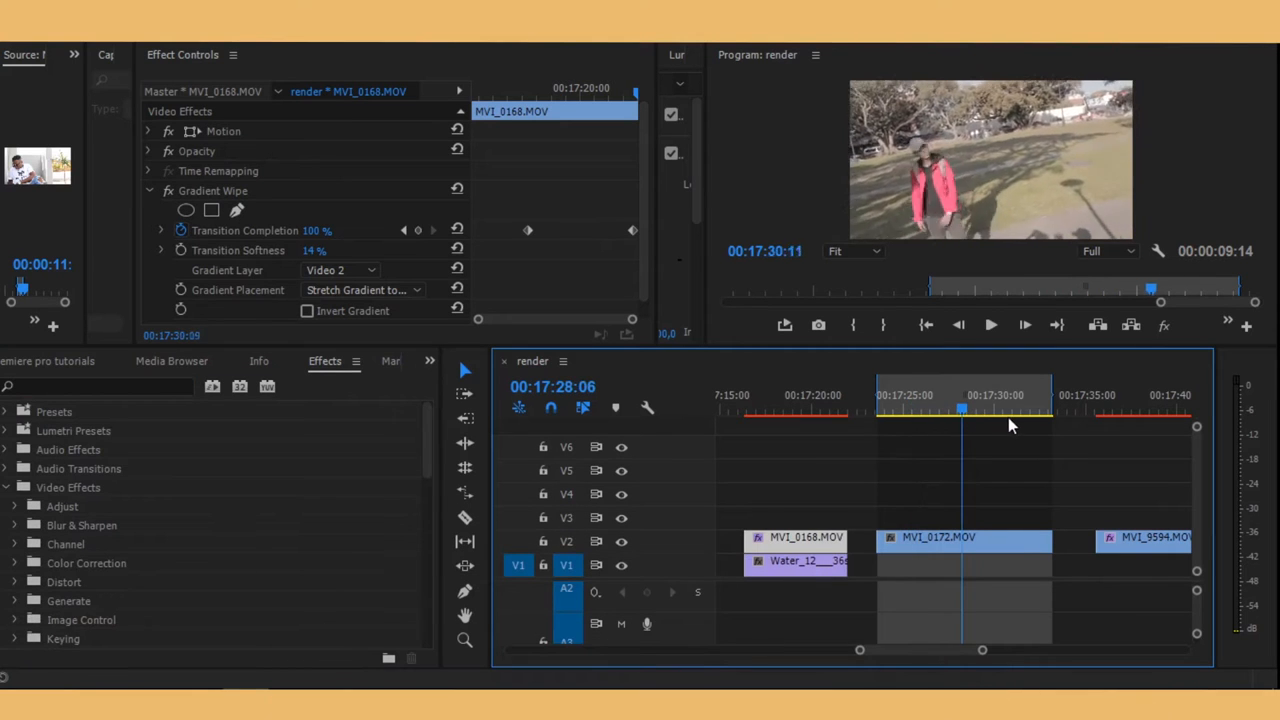
Step: Search the effects for 'pos' and apply Posterize Time to MVI_0172 on V2
left_click(1035, 413)
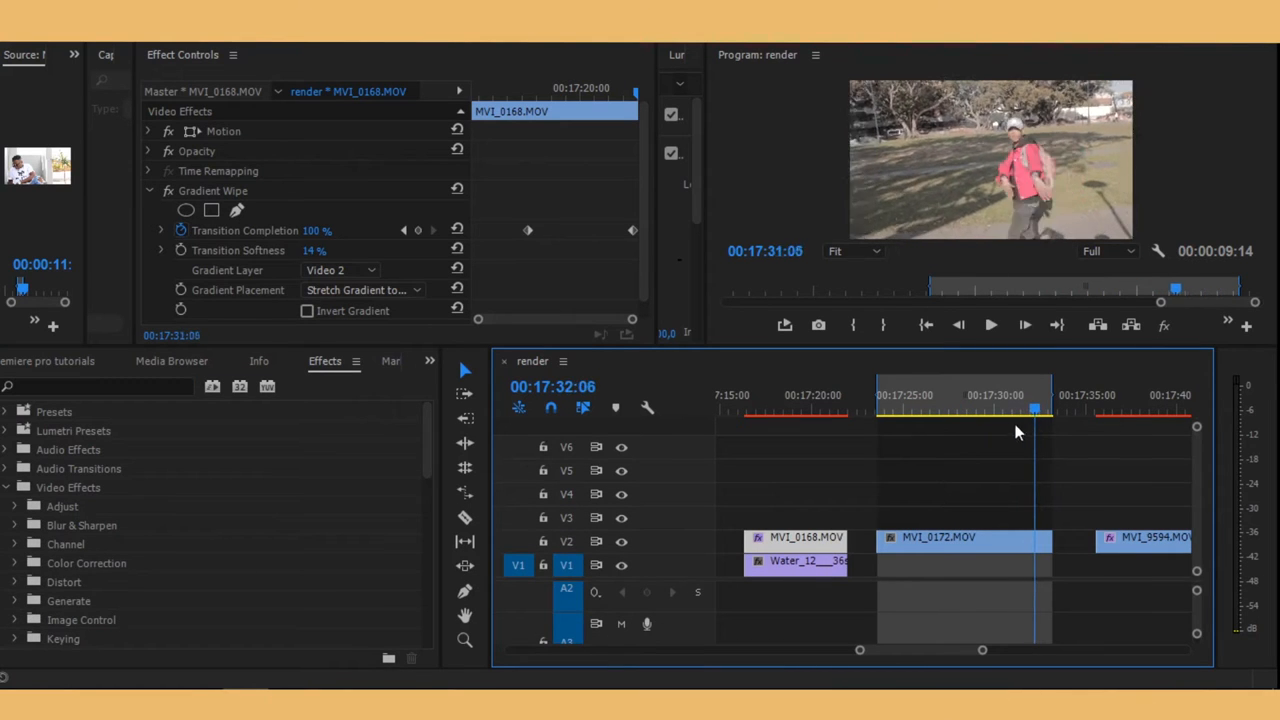
left_click(912, 410)
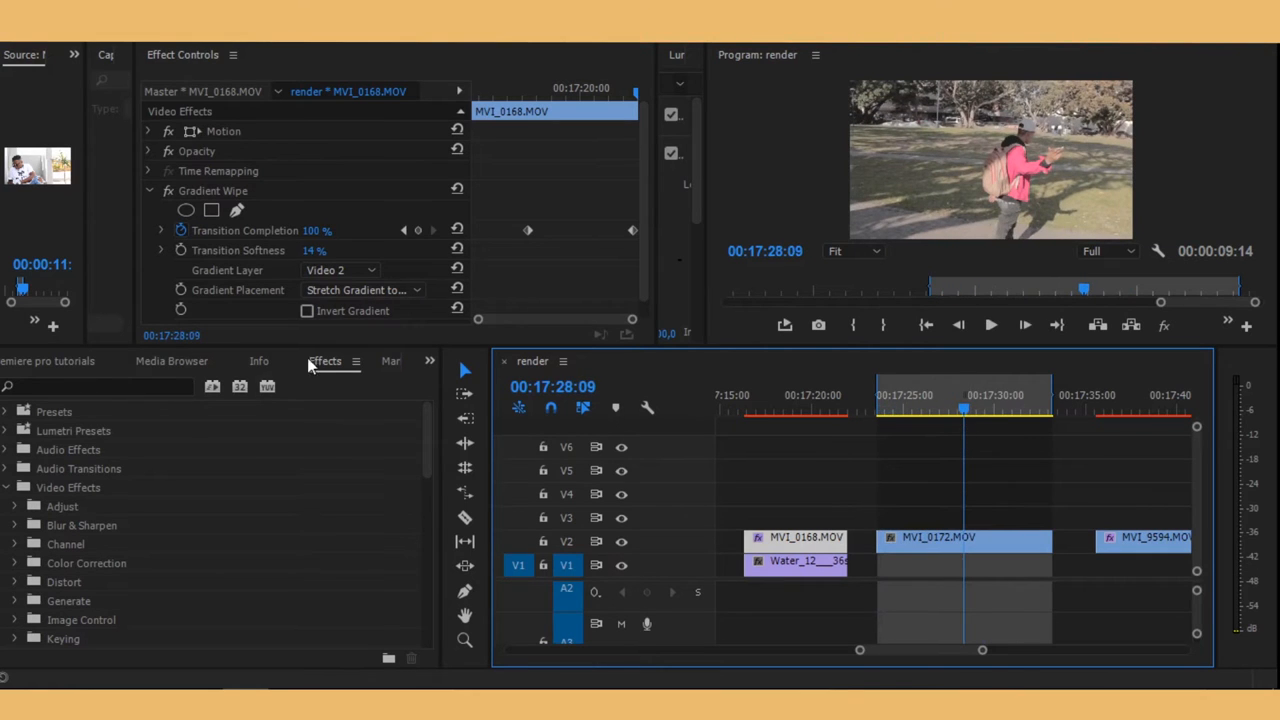
left_click(95, 387)
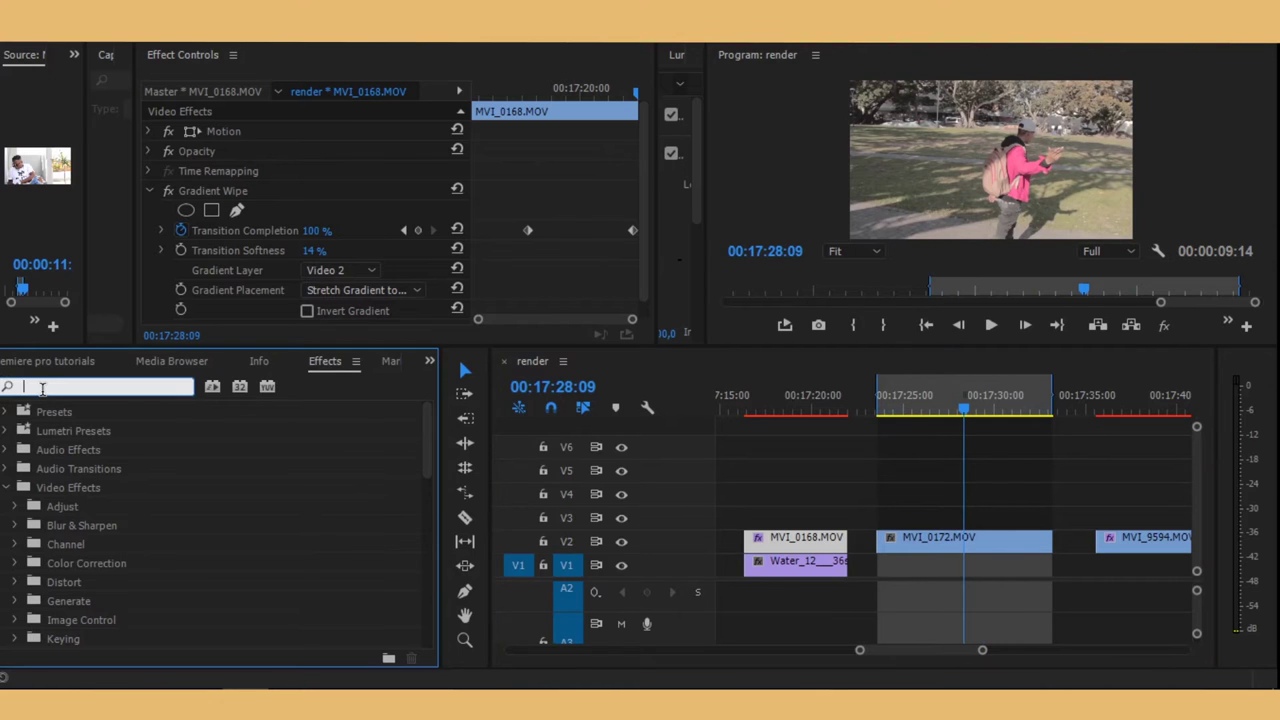
type("post")
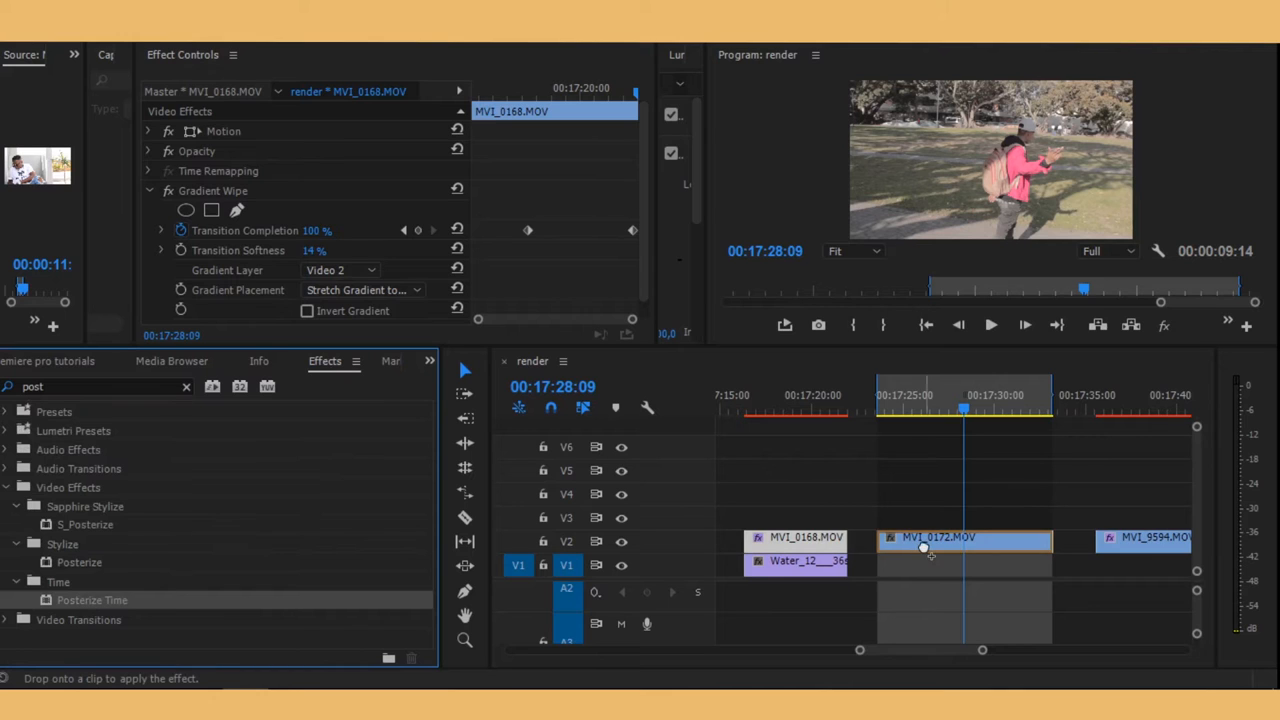
left_click(963, 537)
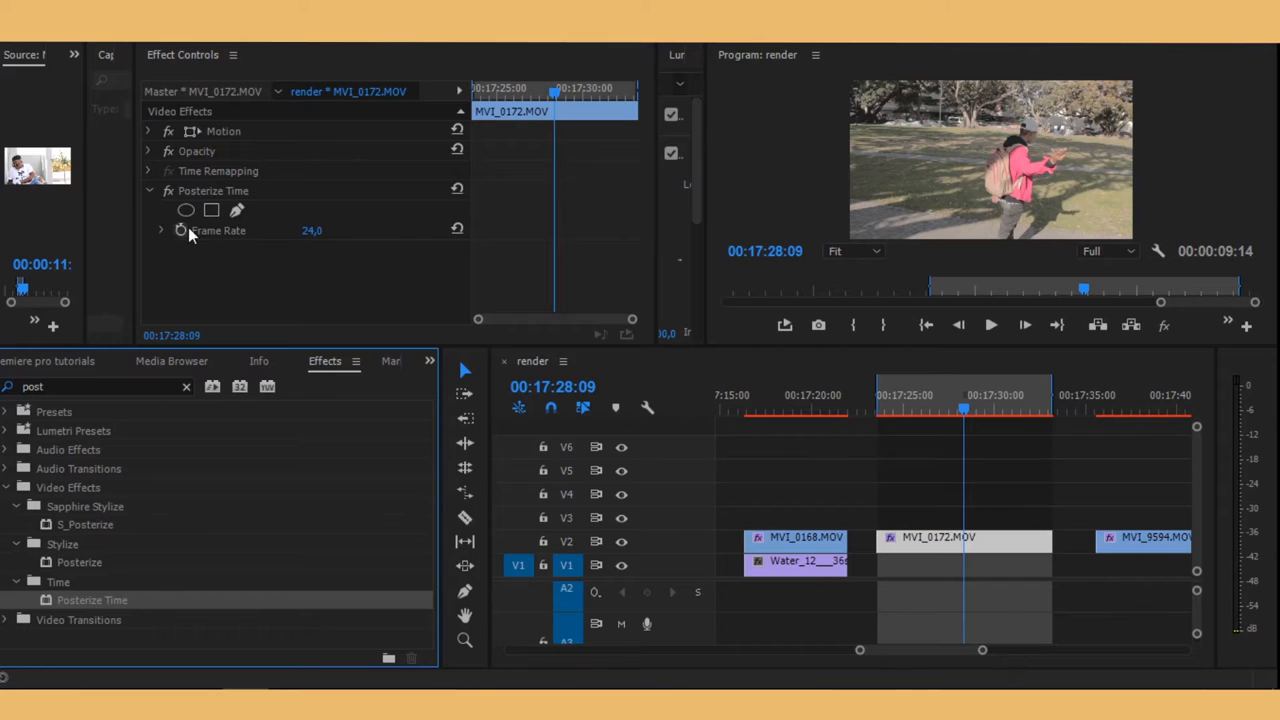
mouse_move(285, 283)
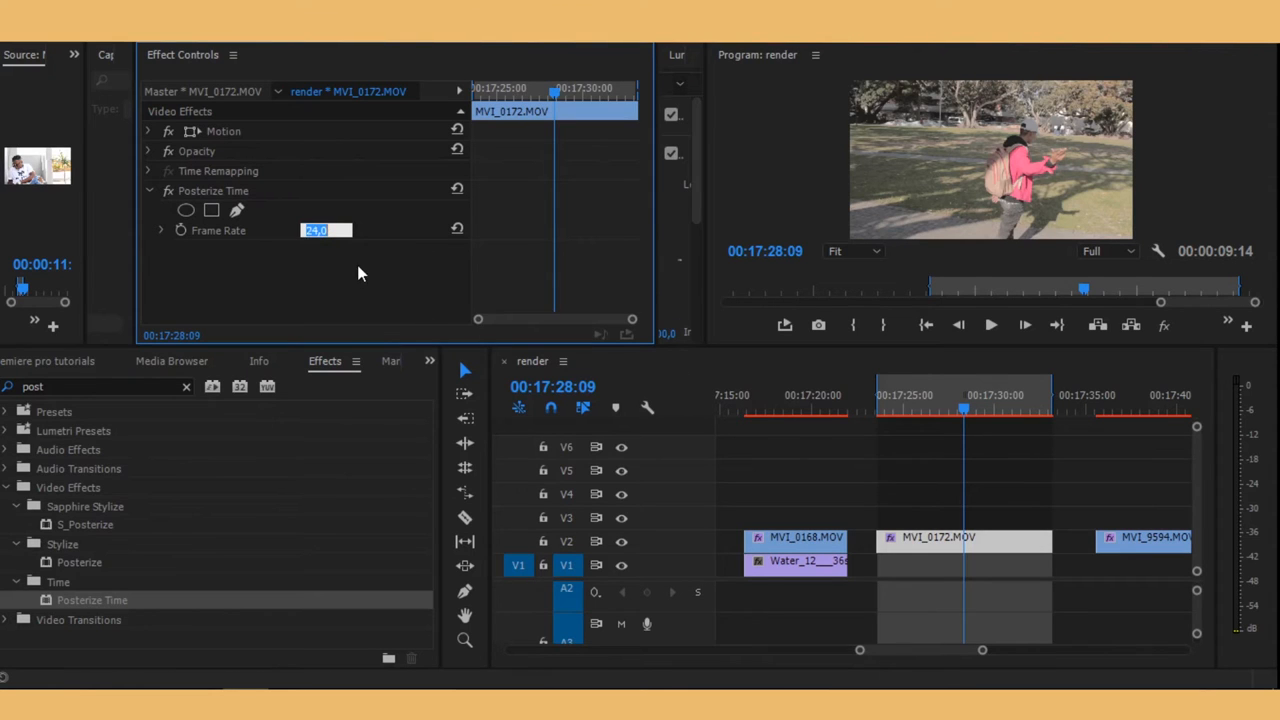
Step: Change Posterize Time's Frame Rate on MVI_0172 from 24 to 6 fps
left_click(960, 412)
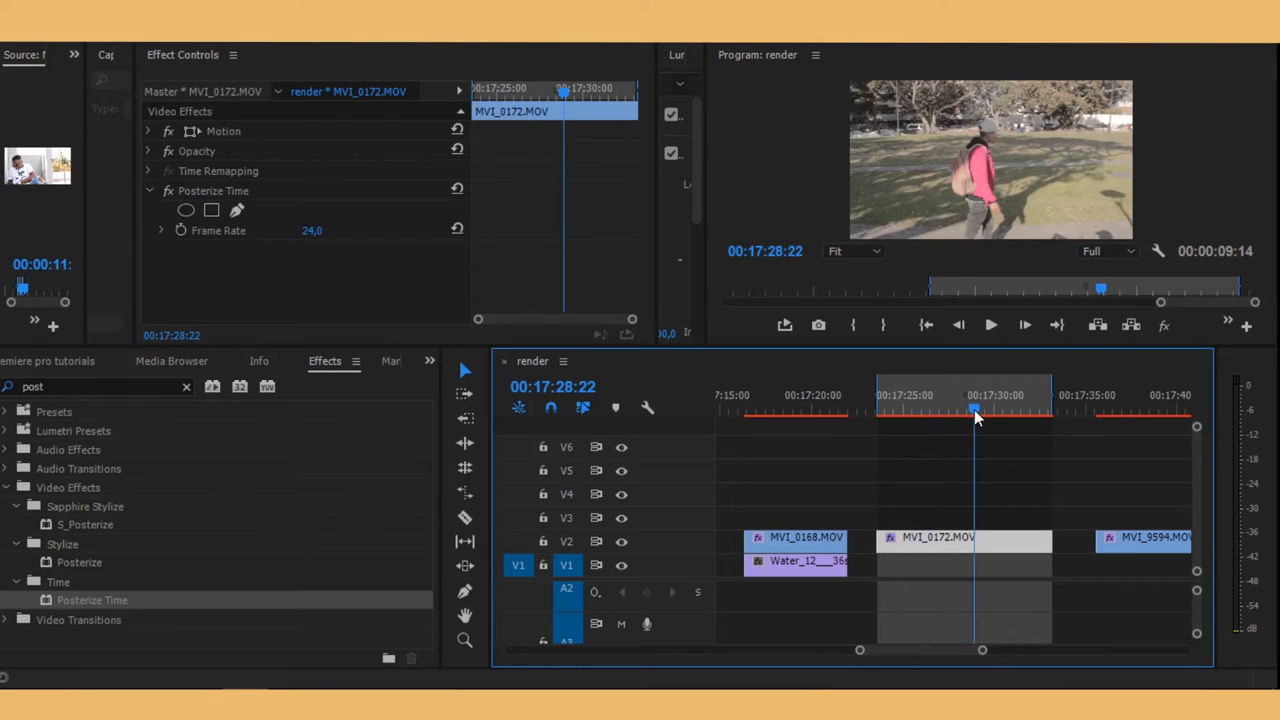
double_click(313, 230)
type("6")
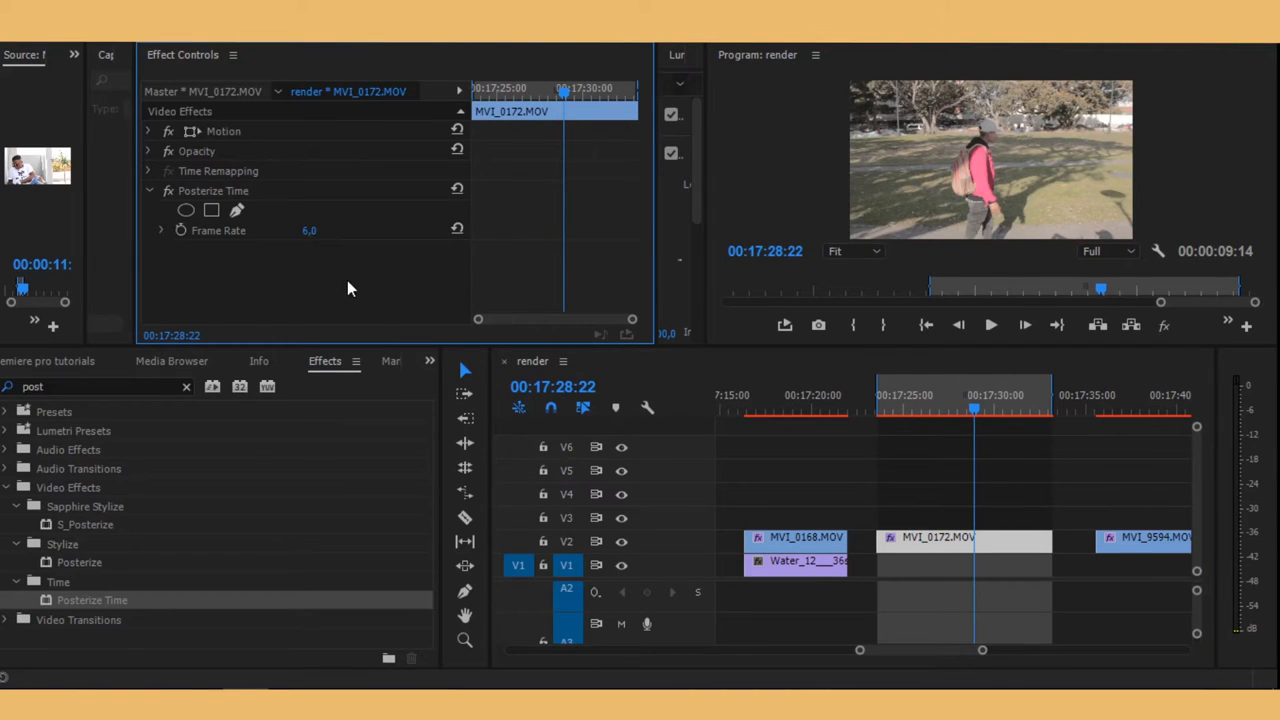
left_click(963, 413)
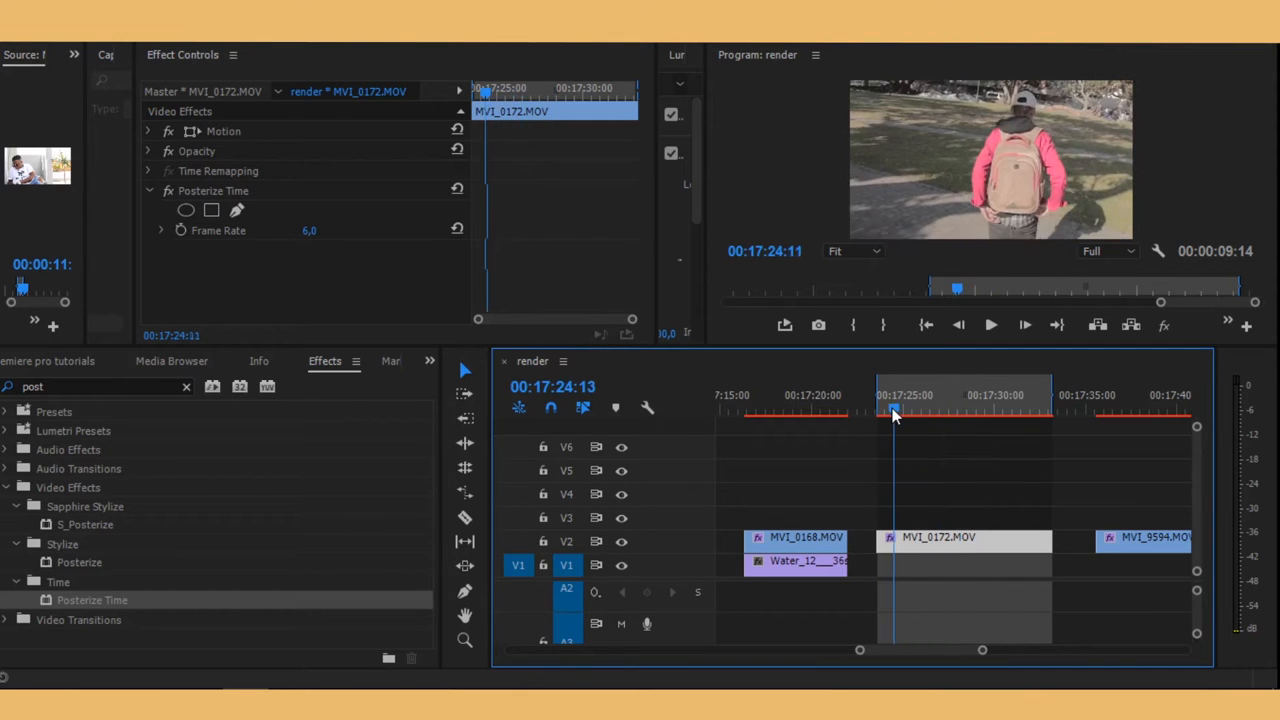
Step: Play and stop the posterized clip in the Program monitor to check the 6 fps motion
left_click(990, 324)
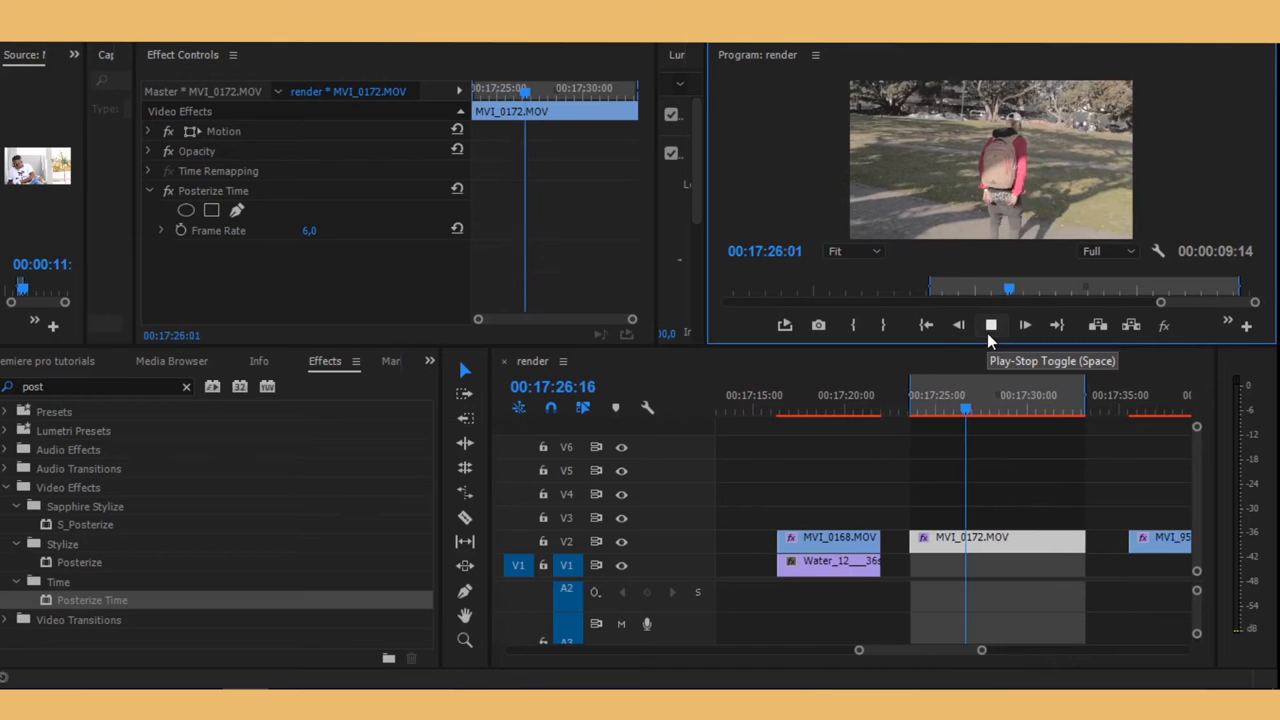
left_click(1024, 324)
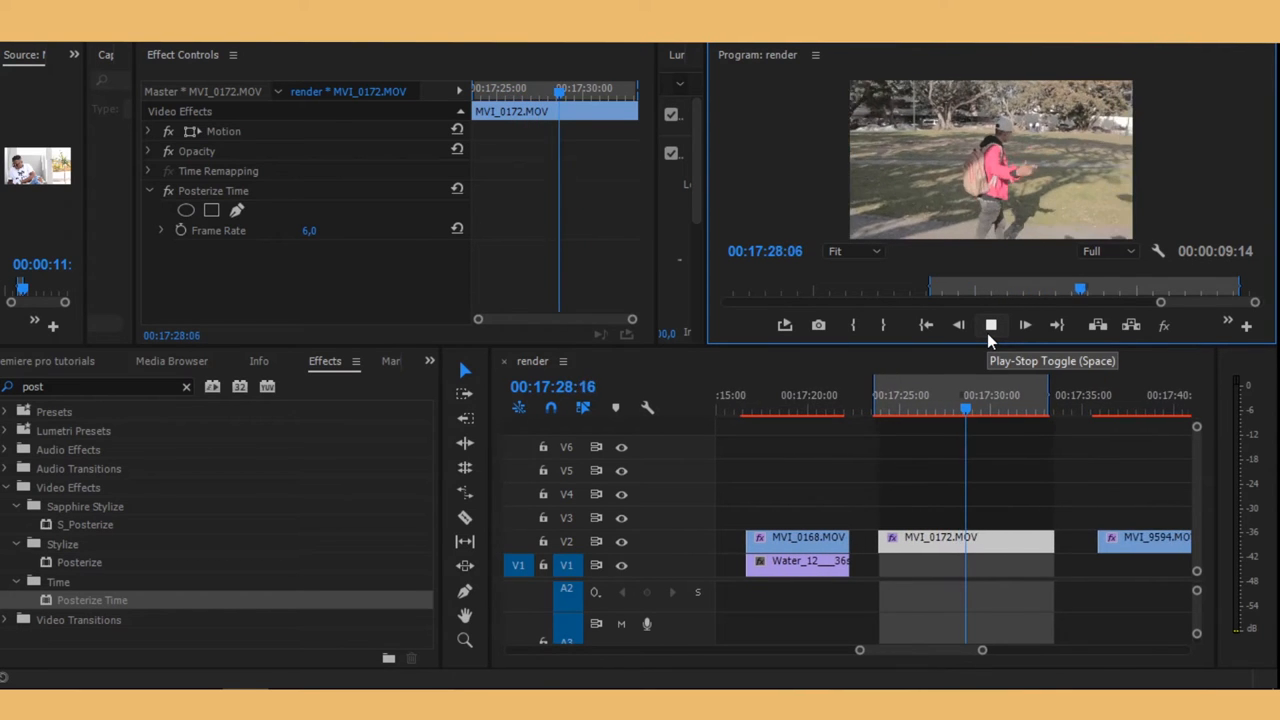
left_click(990, 324)
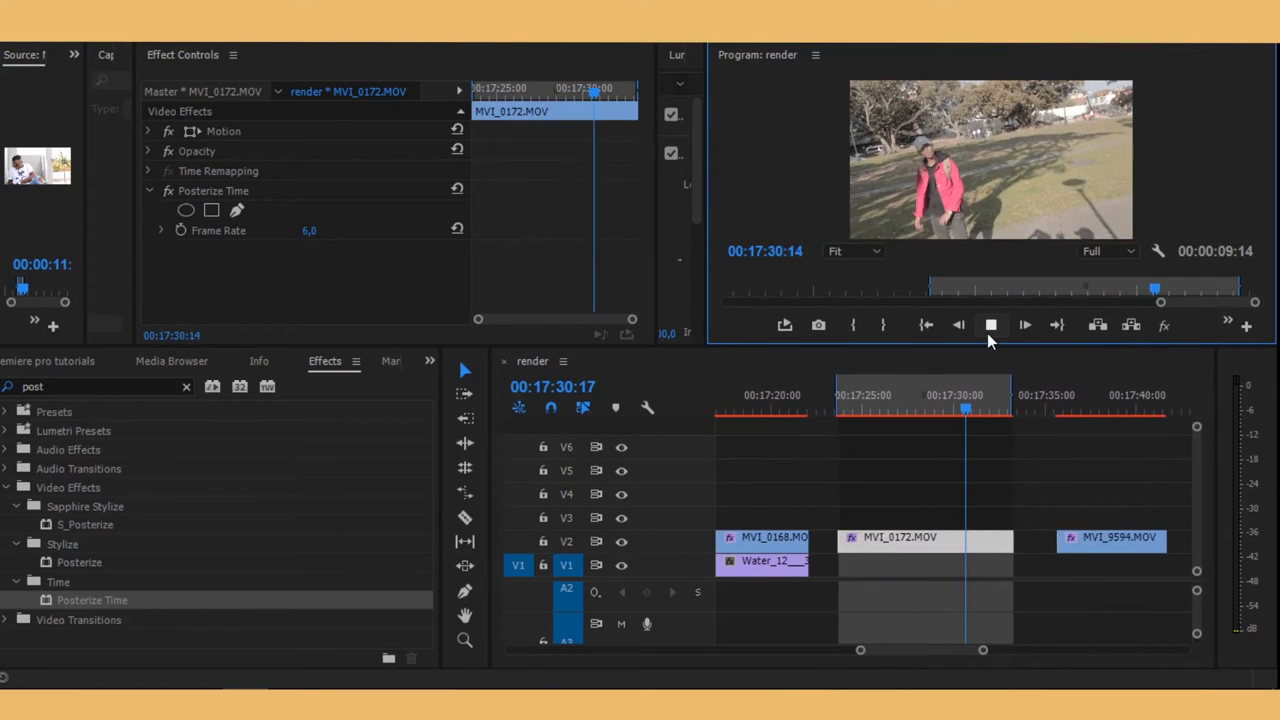
left_click(990, 324)
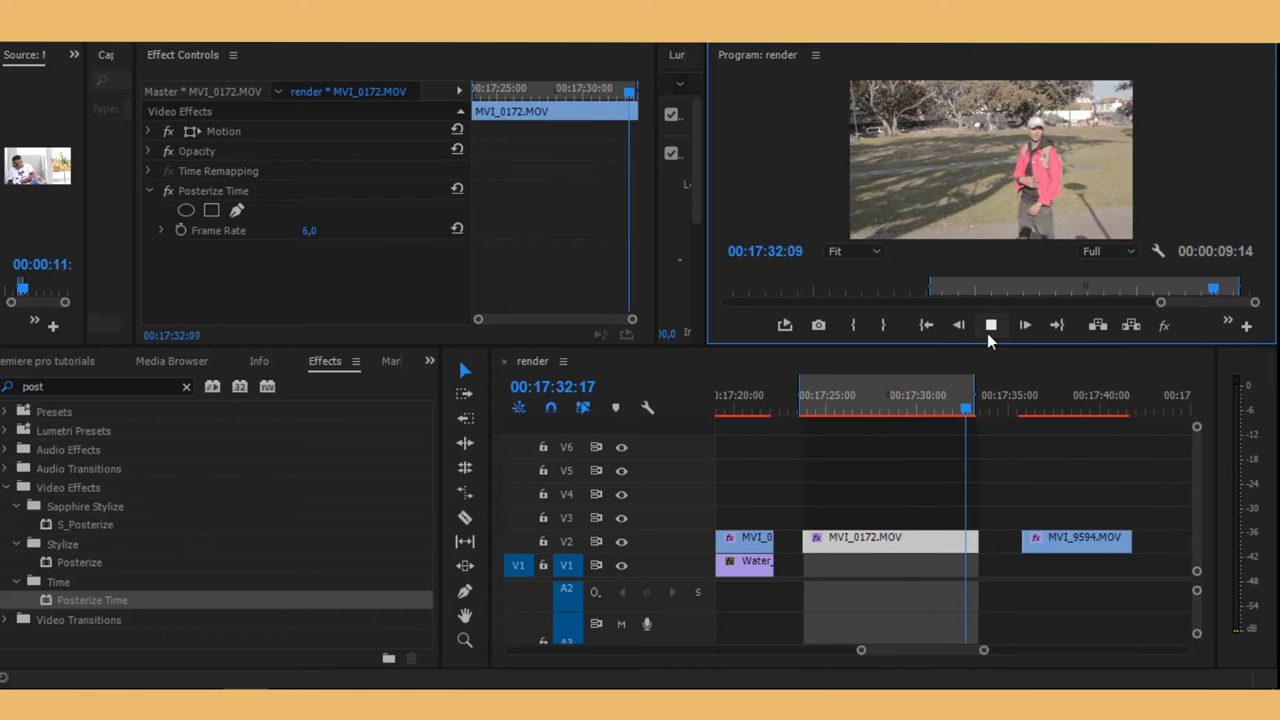
left_click(990, 324)
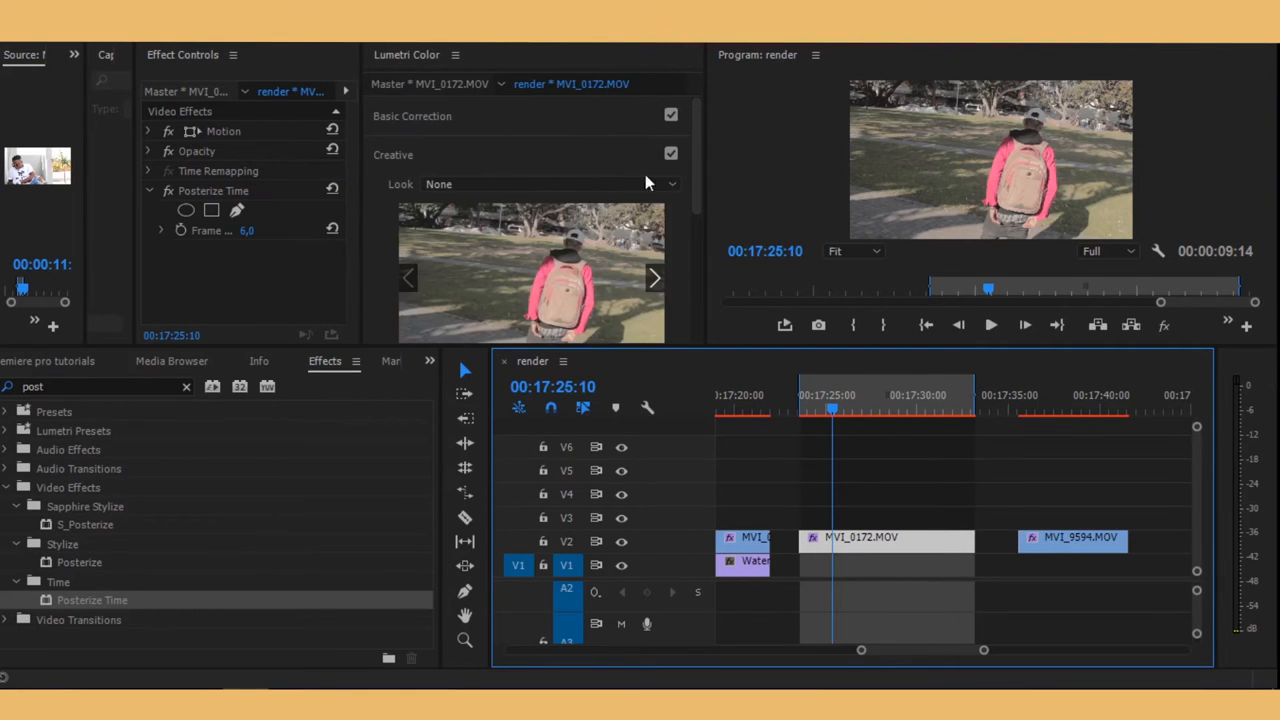
Step: Expand Lumetri Color's Creative Adjustments to show Faded Film, Sharpen, Vibrance and Saturation
scroll("down", 3)
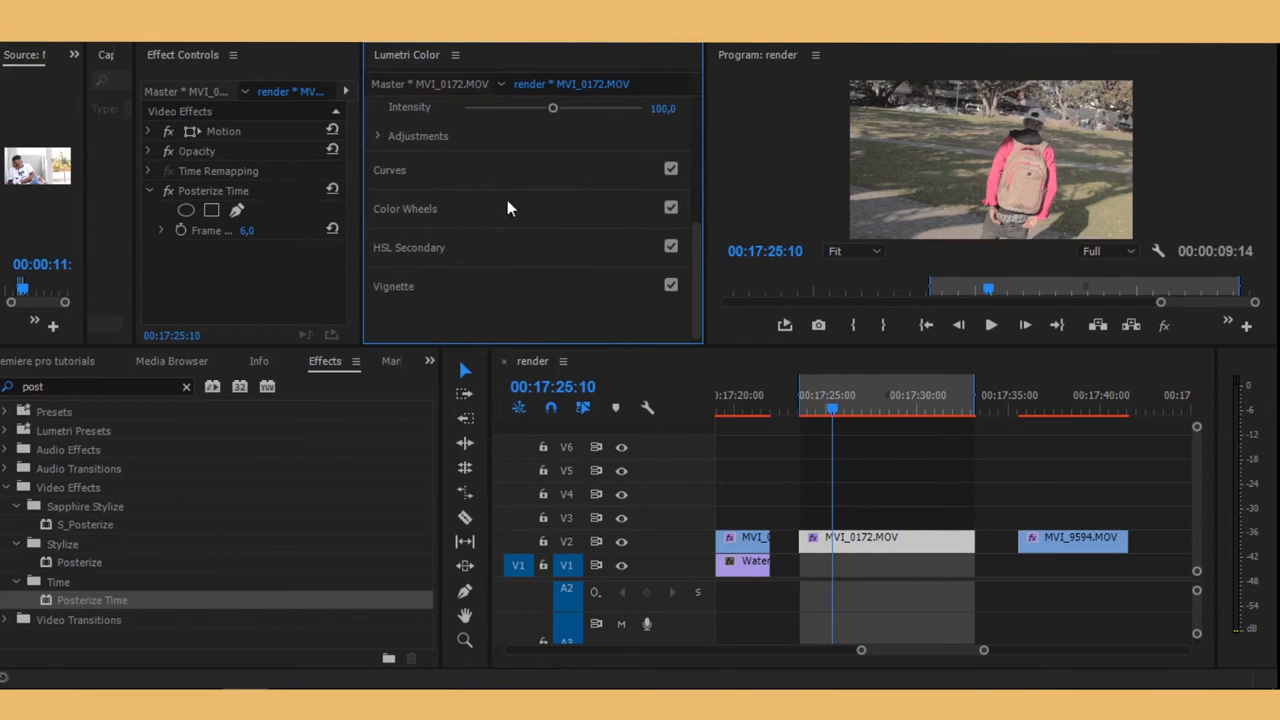
scroll("up", 3)
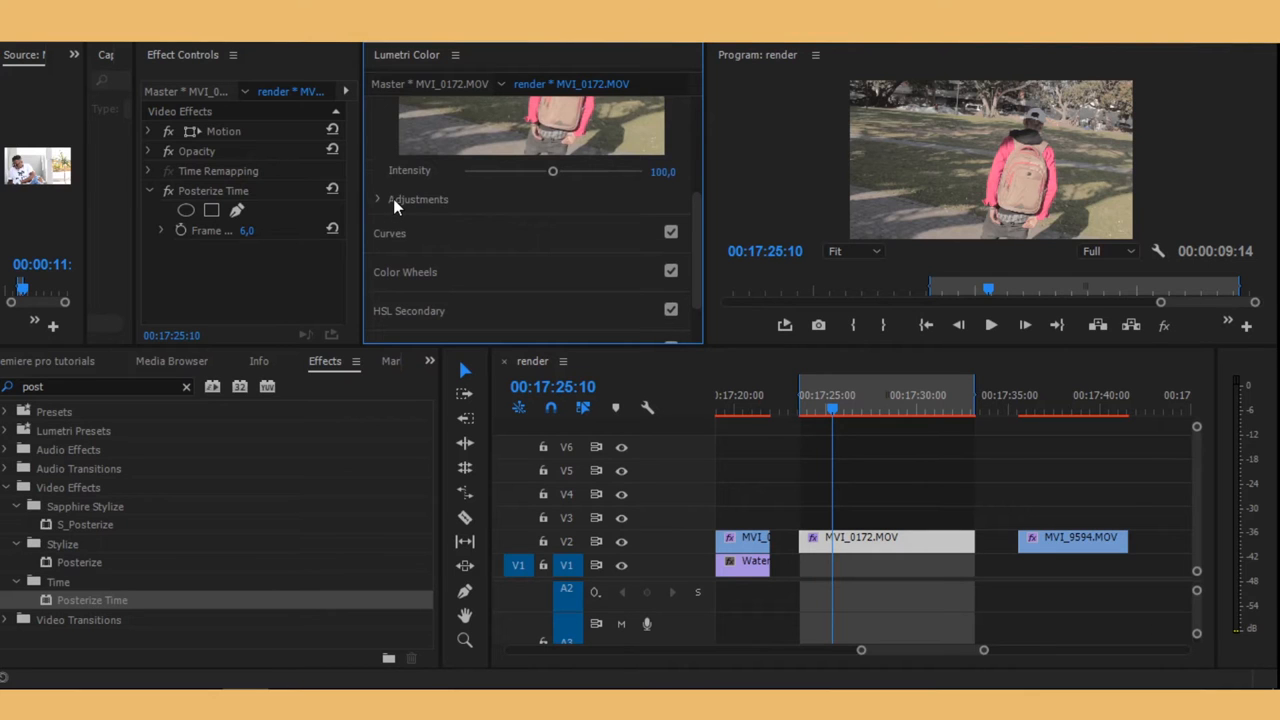
left_click(378, 199)
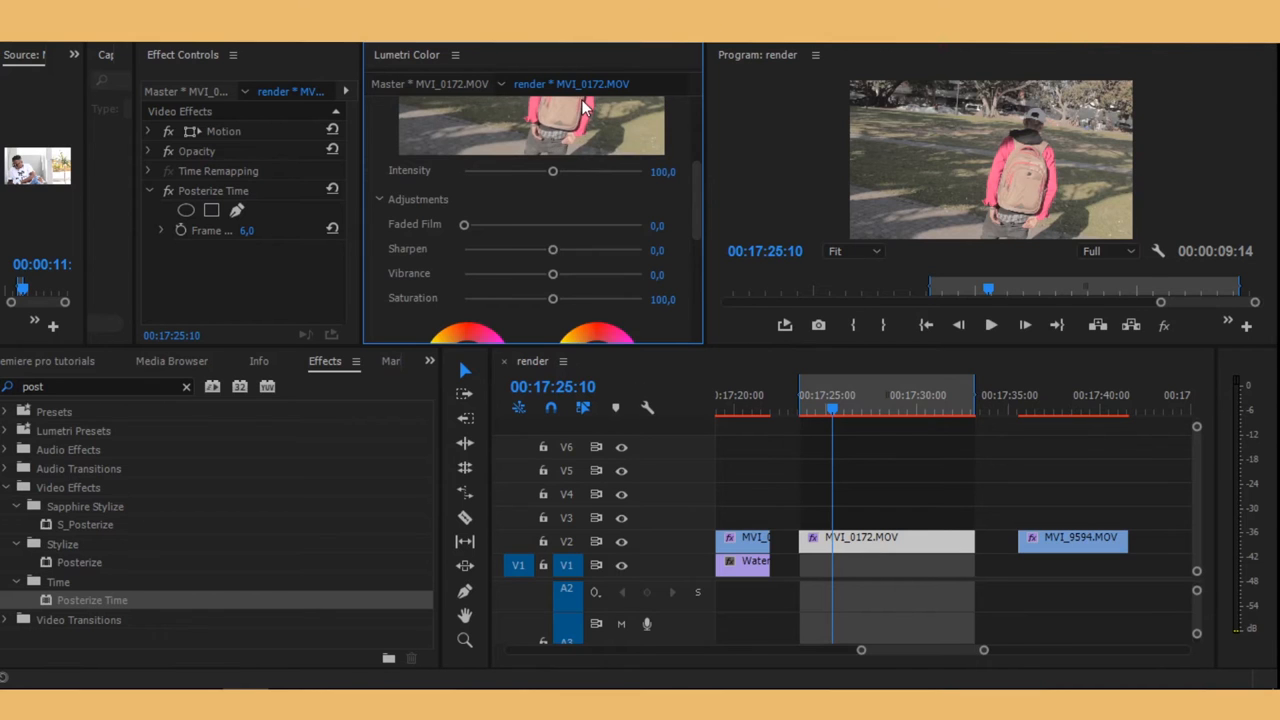
scroll("down", 3)
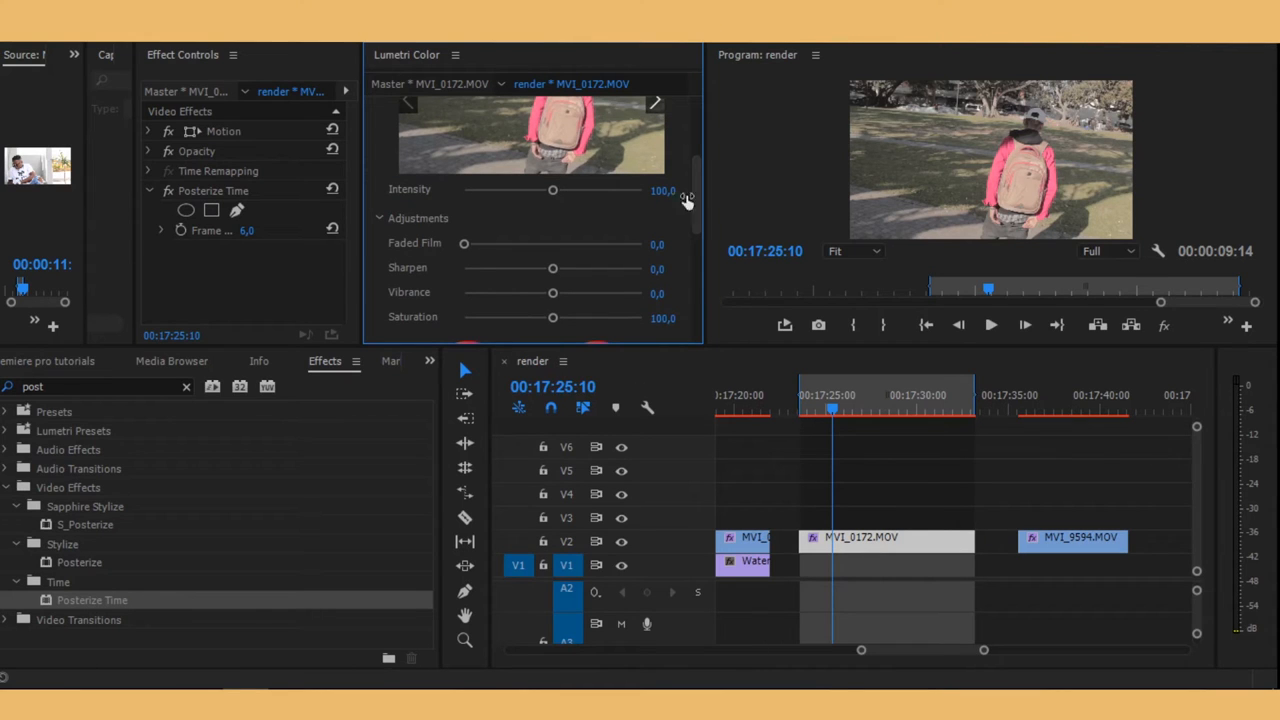
Step: Raise the Lumetri Faded Film amount to about 78.2
left_click_drag(464, 243, 525, 243)
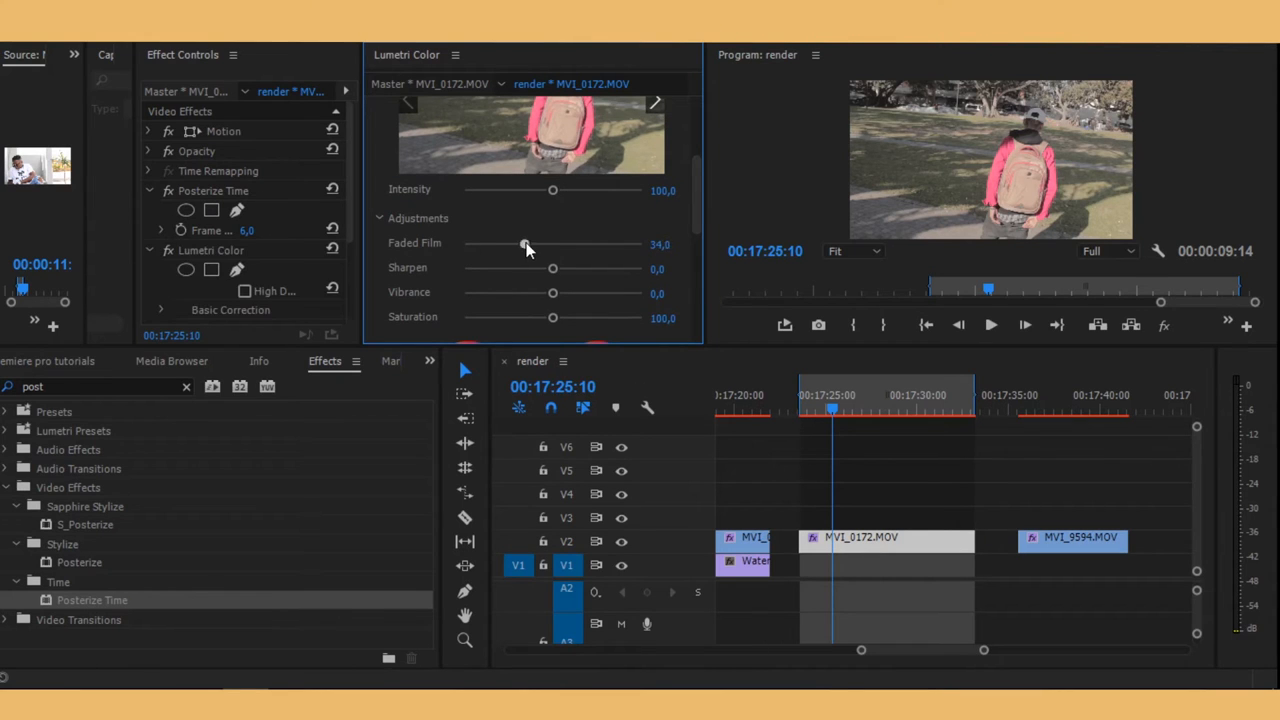
left_click_drag(523, 244, 530, 244)
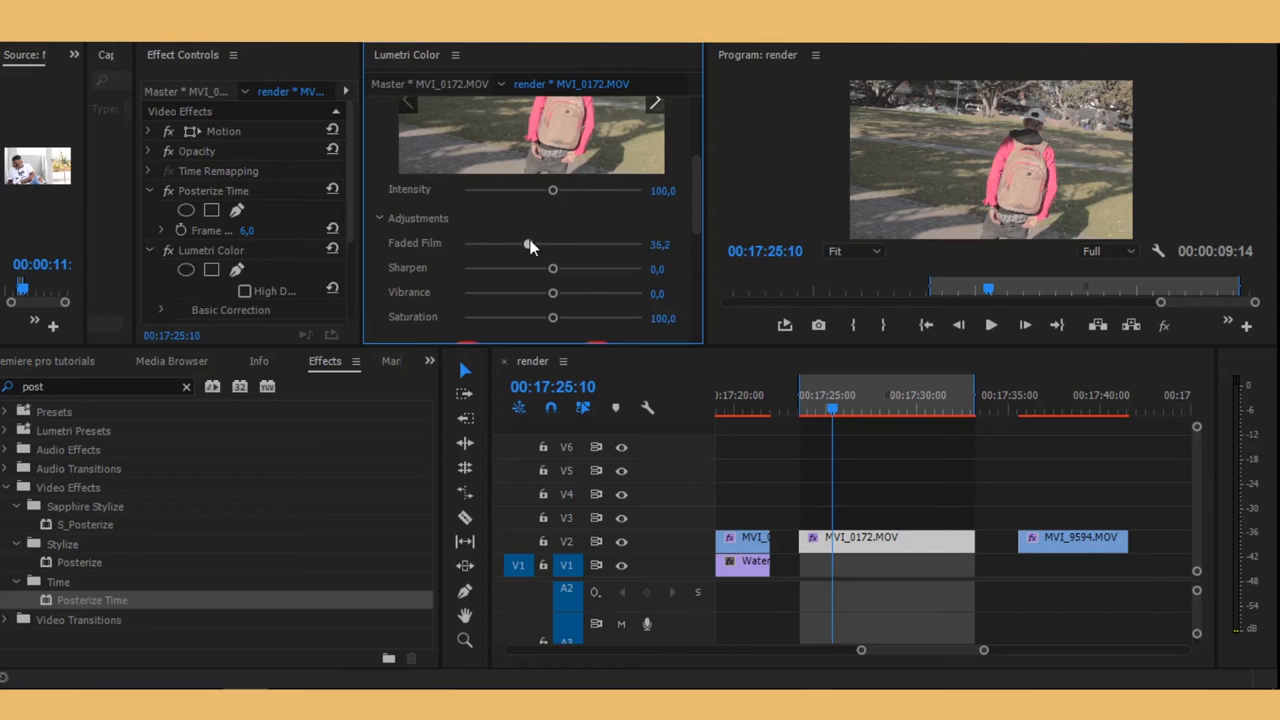
left_click_drag(530, 244, 582, 244)
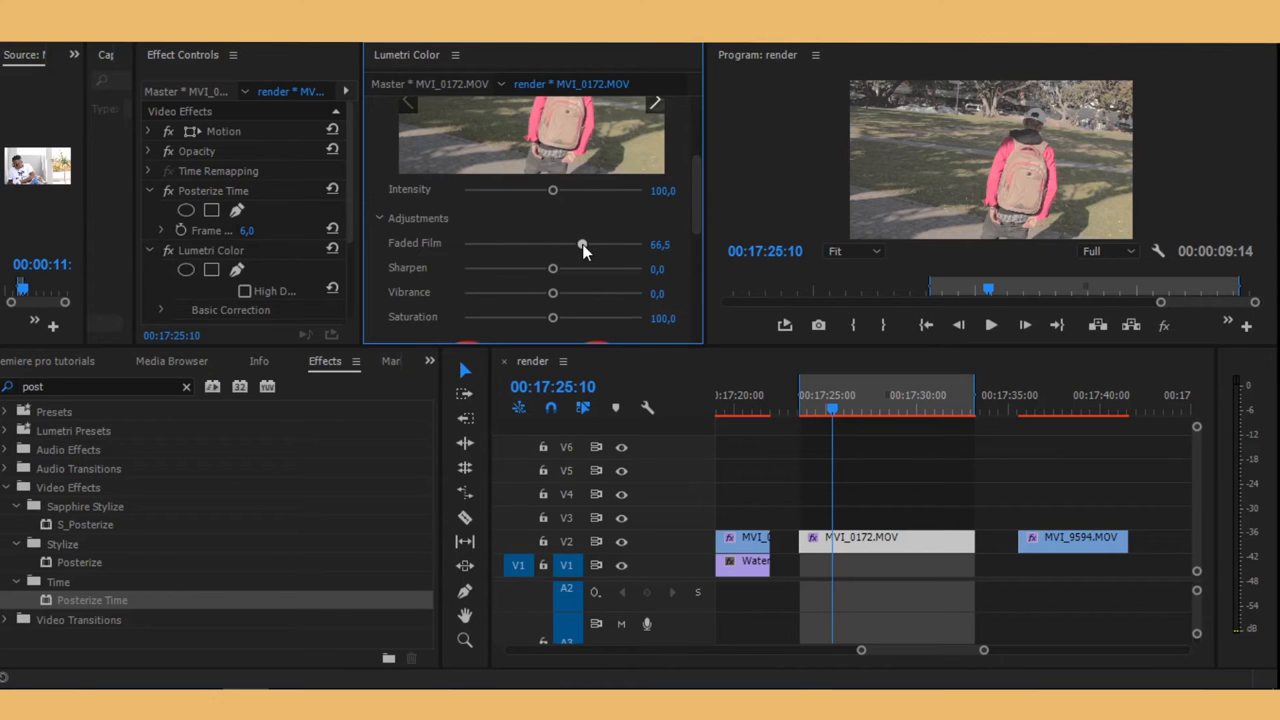
left_click_drag(582, 244, 591, 244)
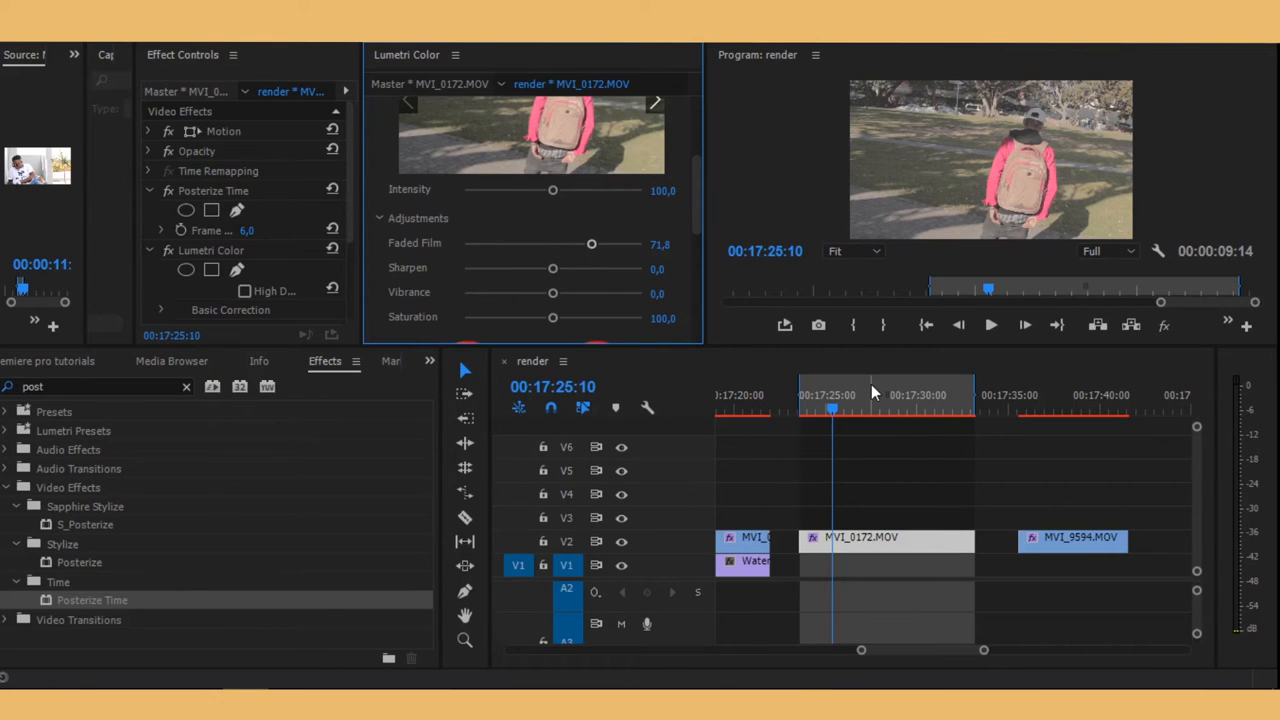
mouse_move(785, 350)
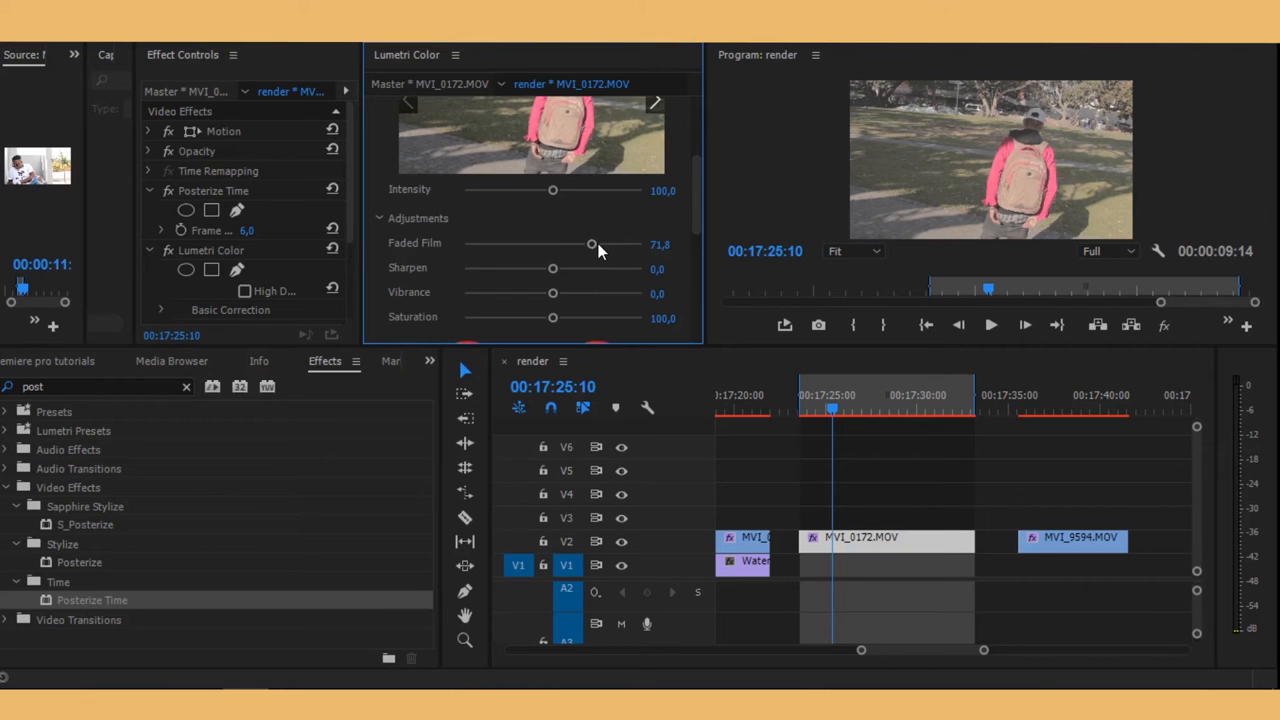
left_click_drag(591, 244, 602, 244)
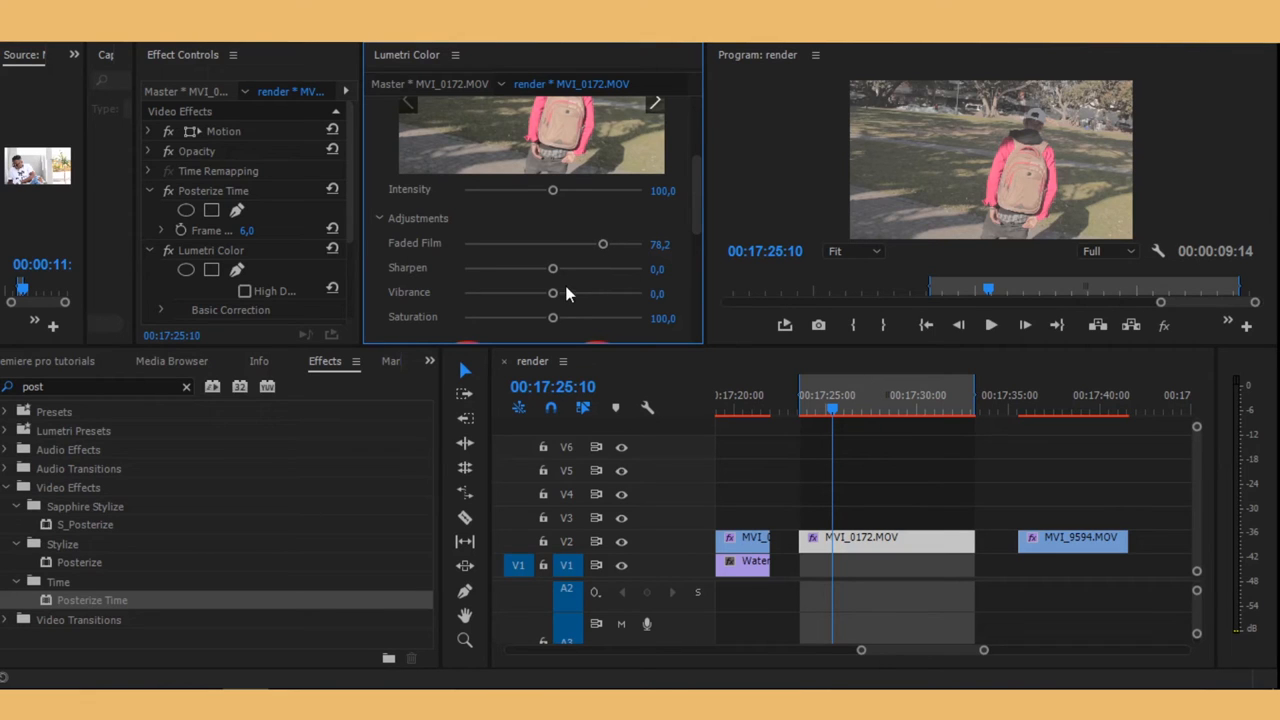
Step: Set Sharpen to -48.9, Vibrance to -50 and Saturation to about 18.1
left_click_drag(553, 268, 509, 268)
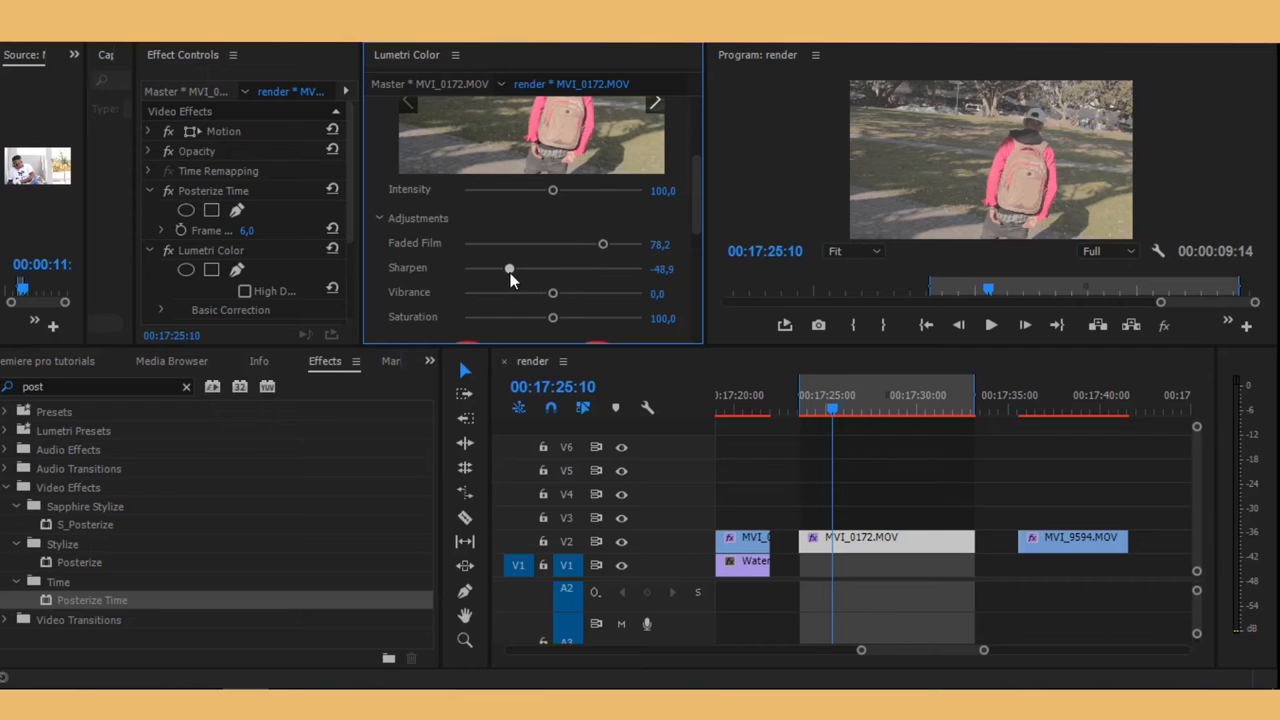
mouse_move(555, 300)
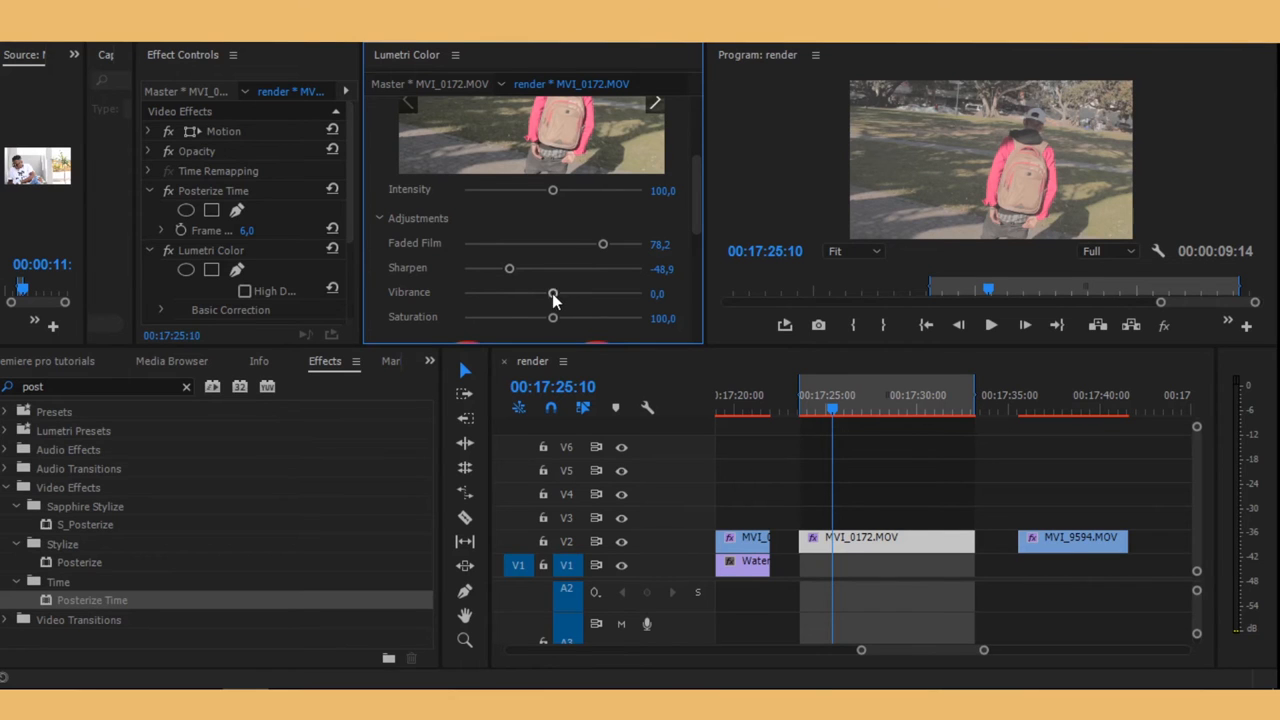
left_click_drag(553, 293, 508, 293)
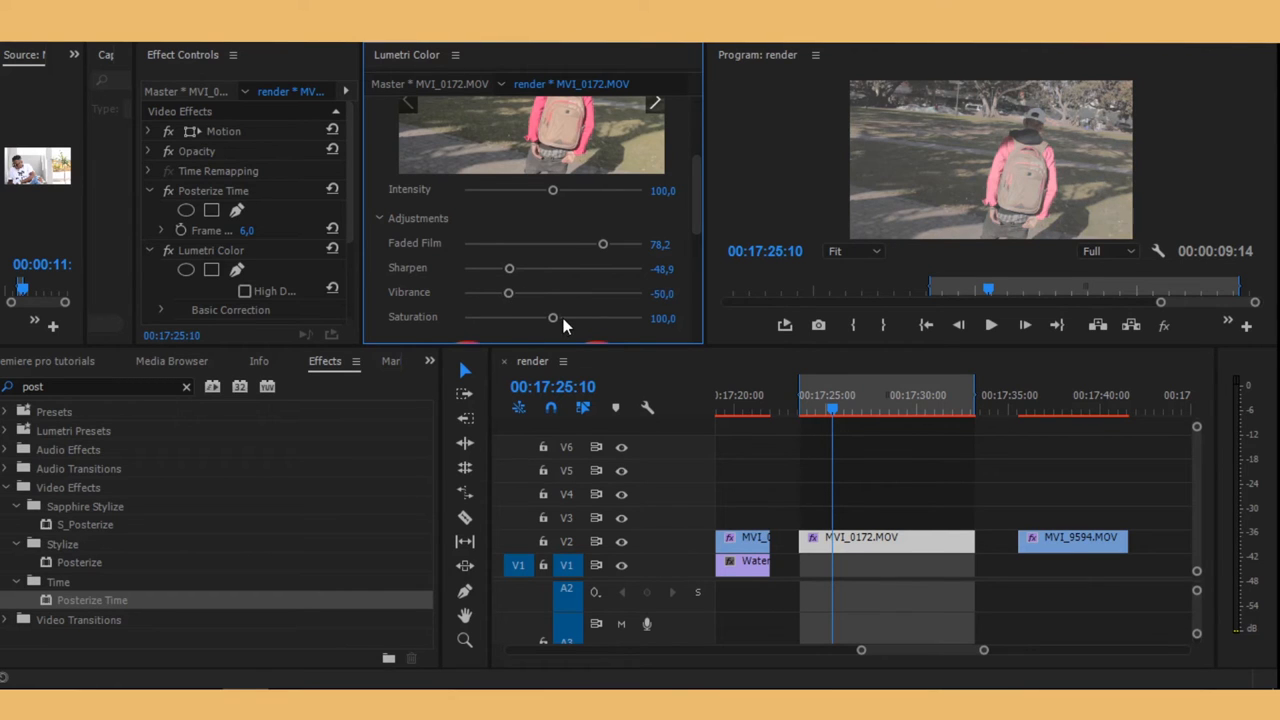
left_click_drag(553, 317, 463, 317)
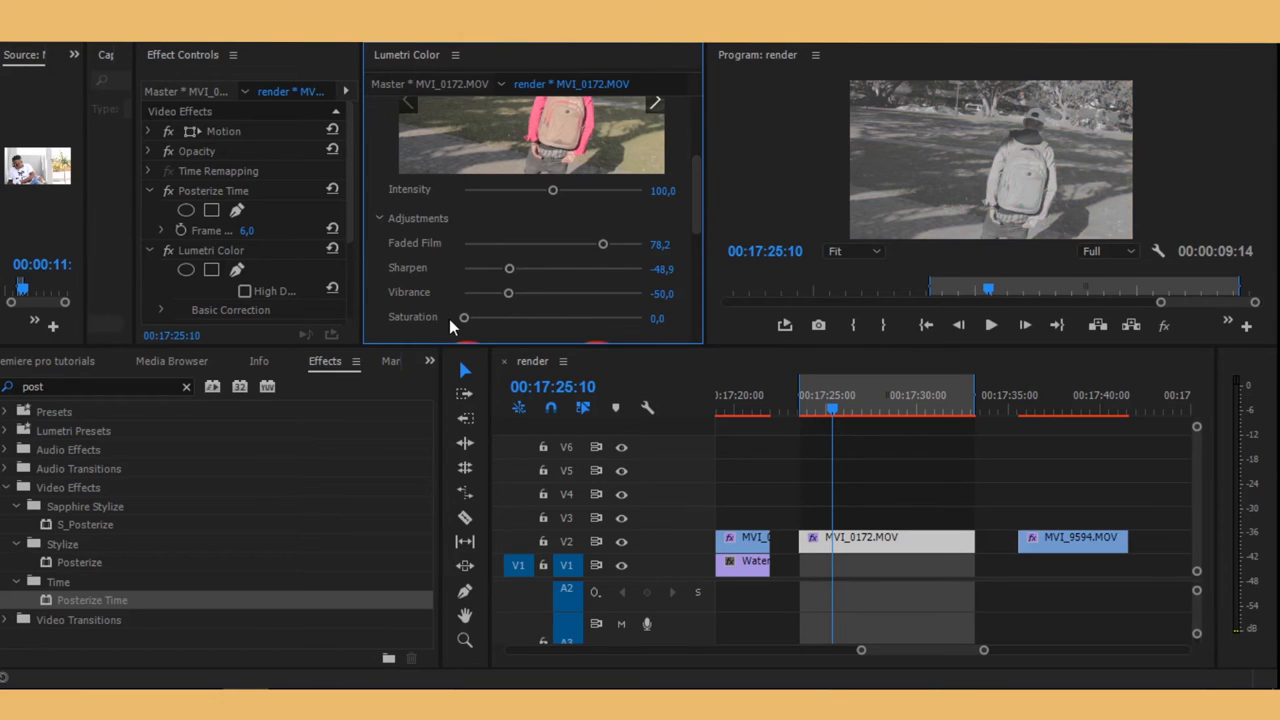
left_click_drag(463, 317, 478, 317)
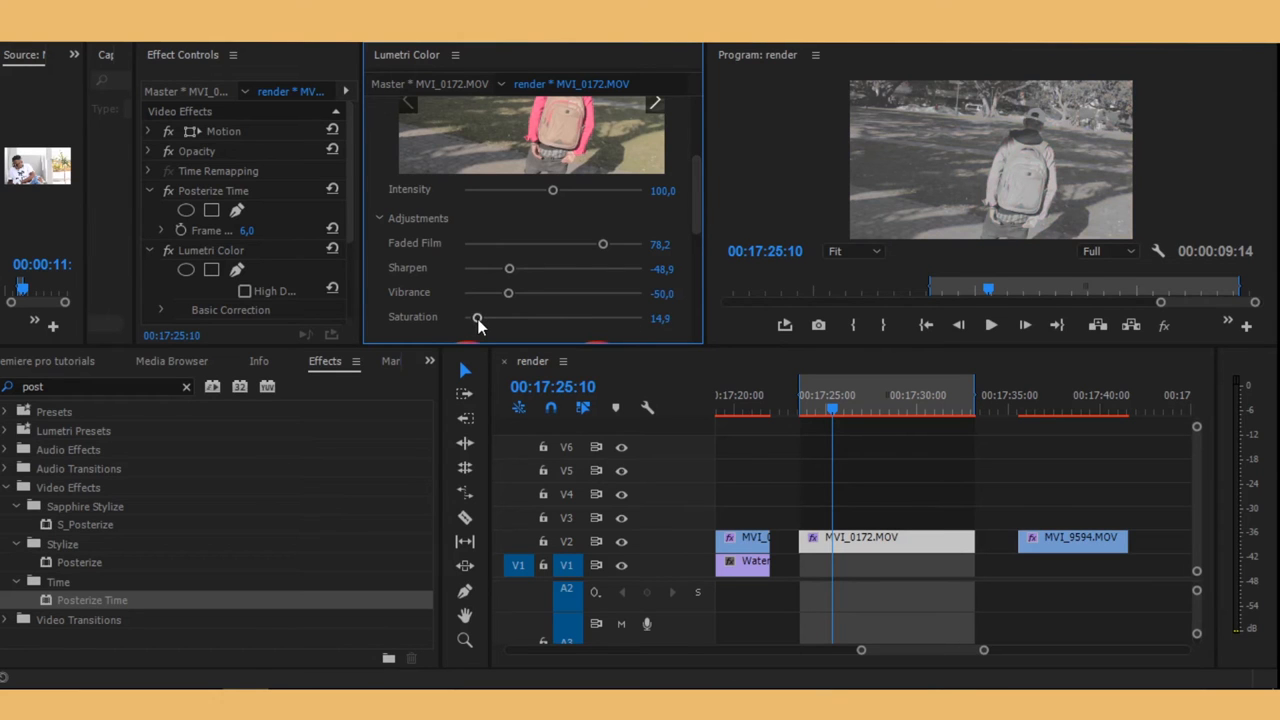
left_click_drag(478, 317, 482, 317)
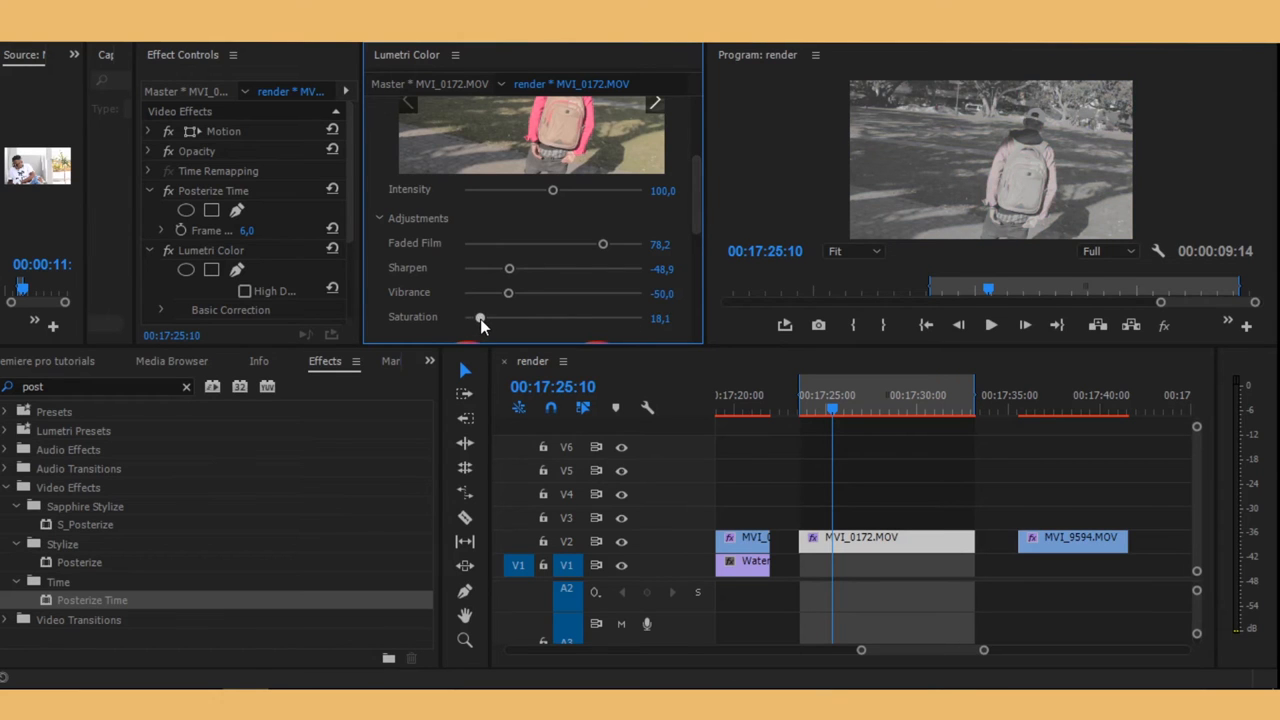
Step: Rough in the vignette Amount, Midpoint and Roundness, and set Feather to 42.6
scroll("down", 3)
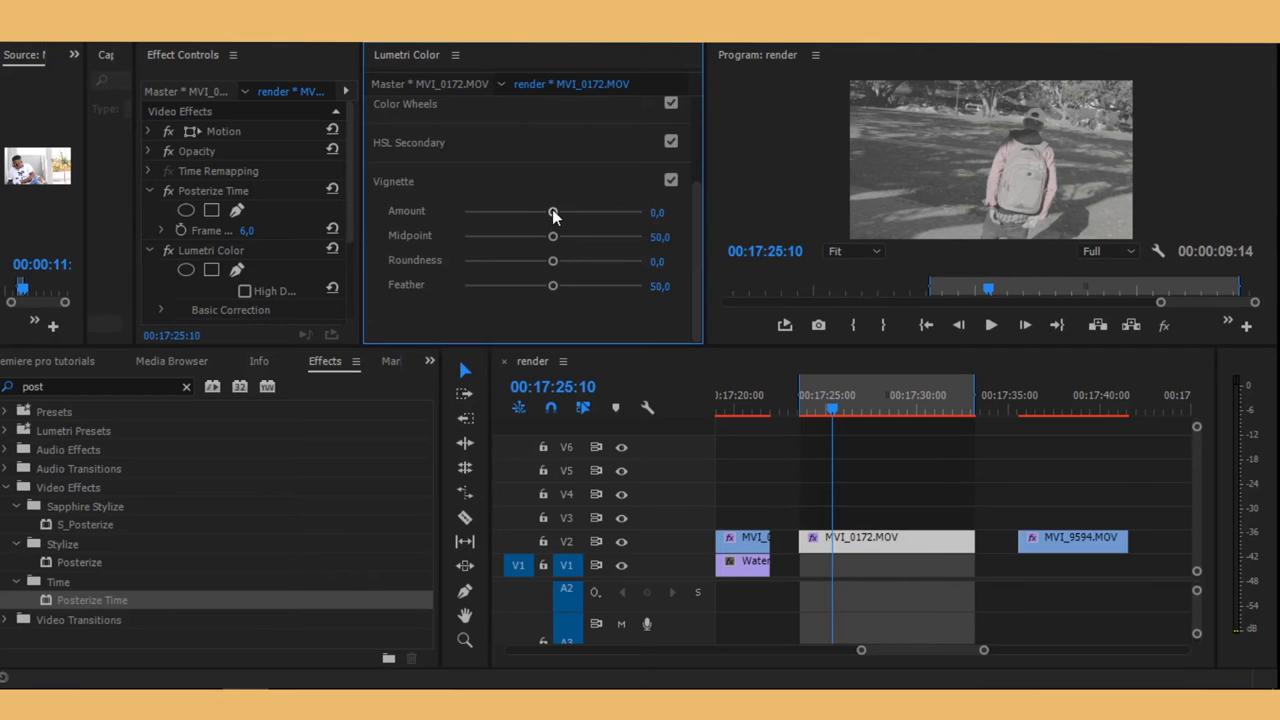
left_click_drag(552, 212, 599, 212)
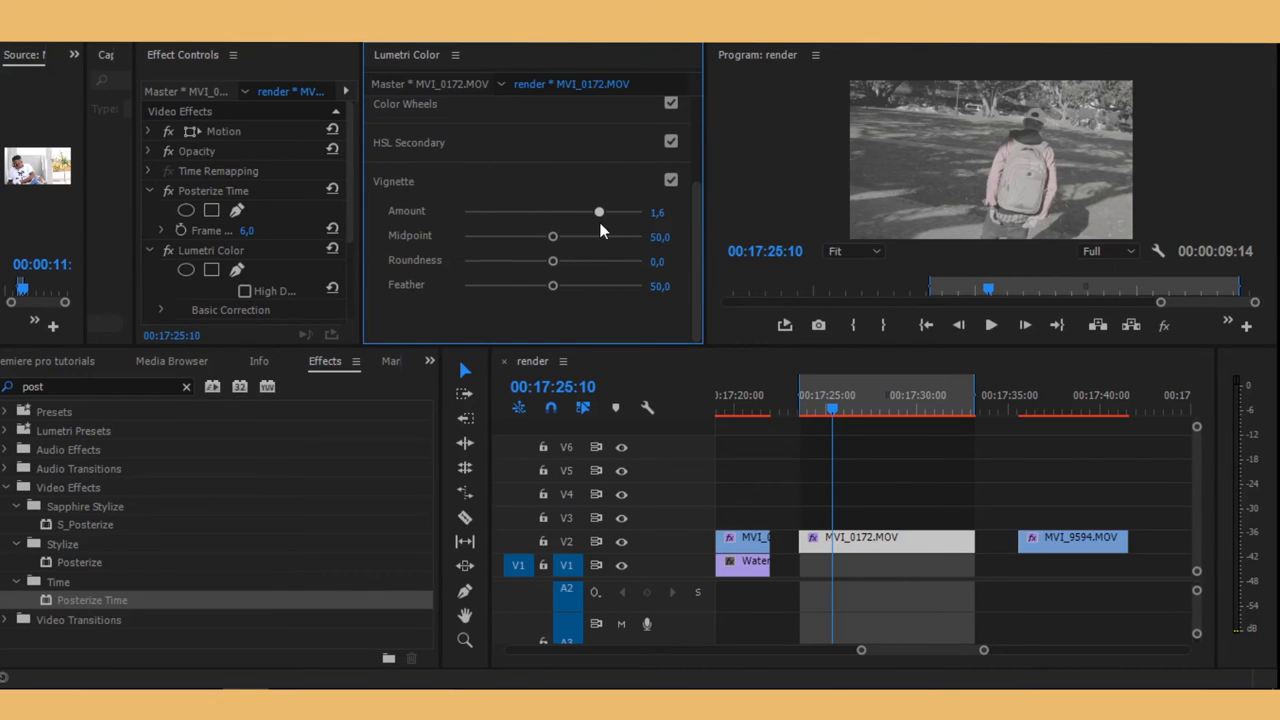
left_click_drag(598, 212, 588, 212)
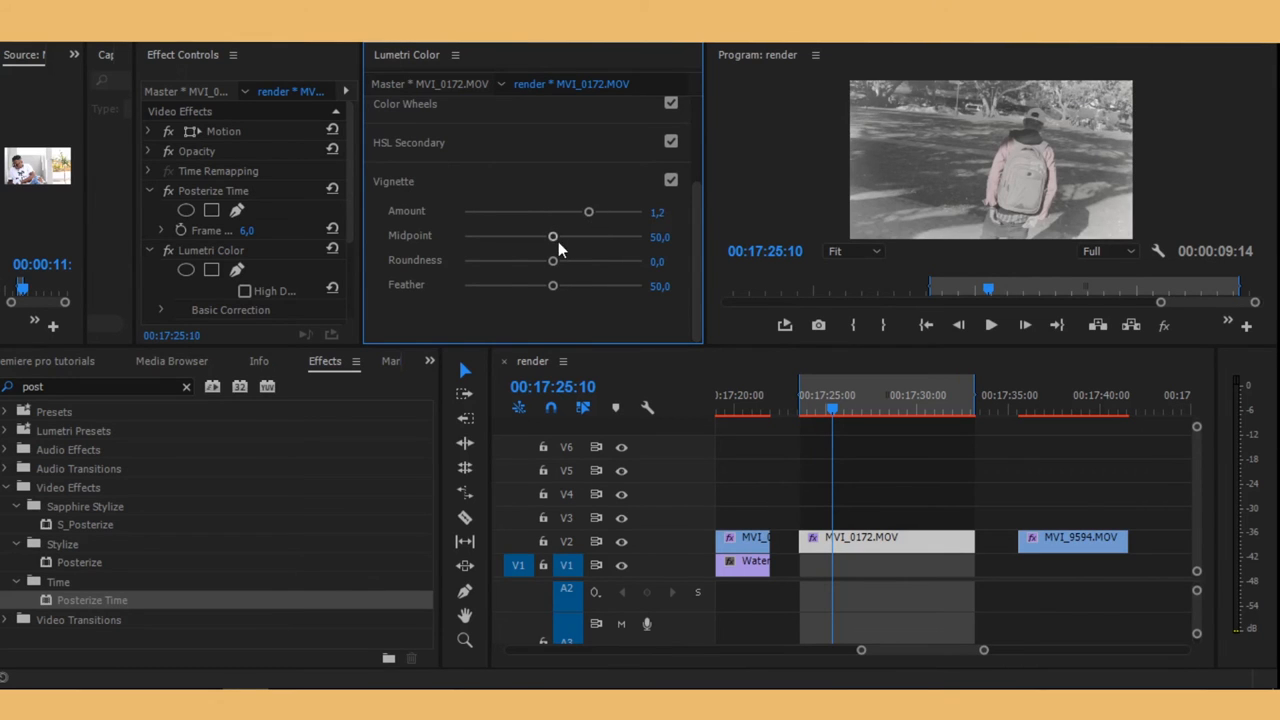
left_click_drag(553, 237, 575, 237)
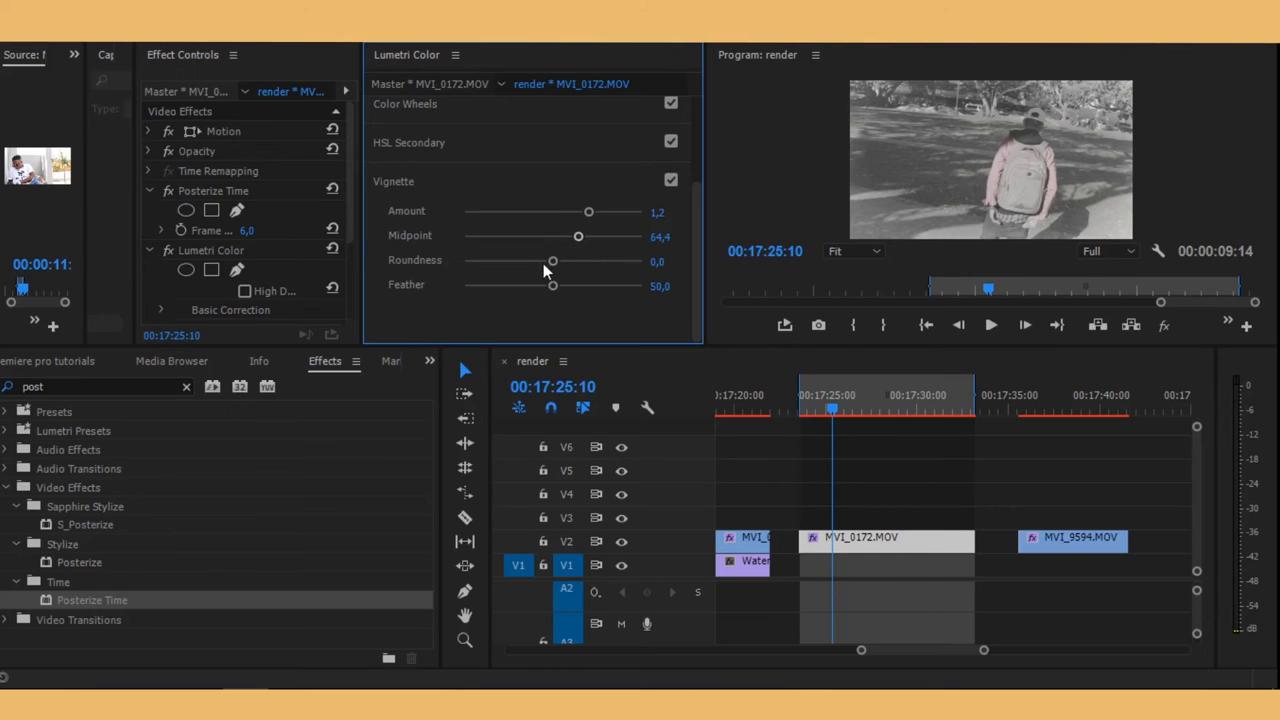
left_click_drag(553, 260, 601, 260)
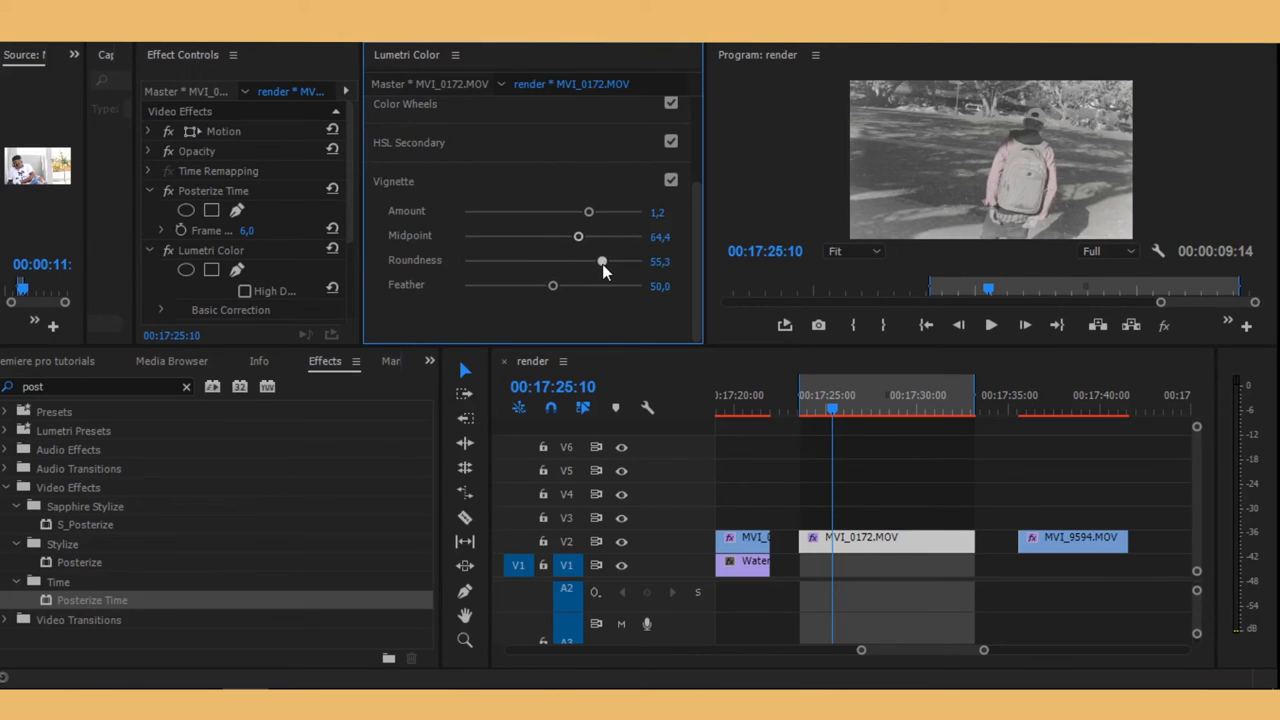
left_click_drag(600, 261, 565, 261)
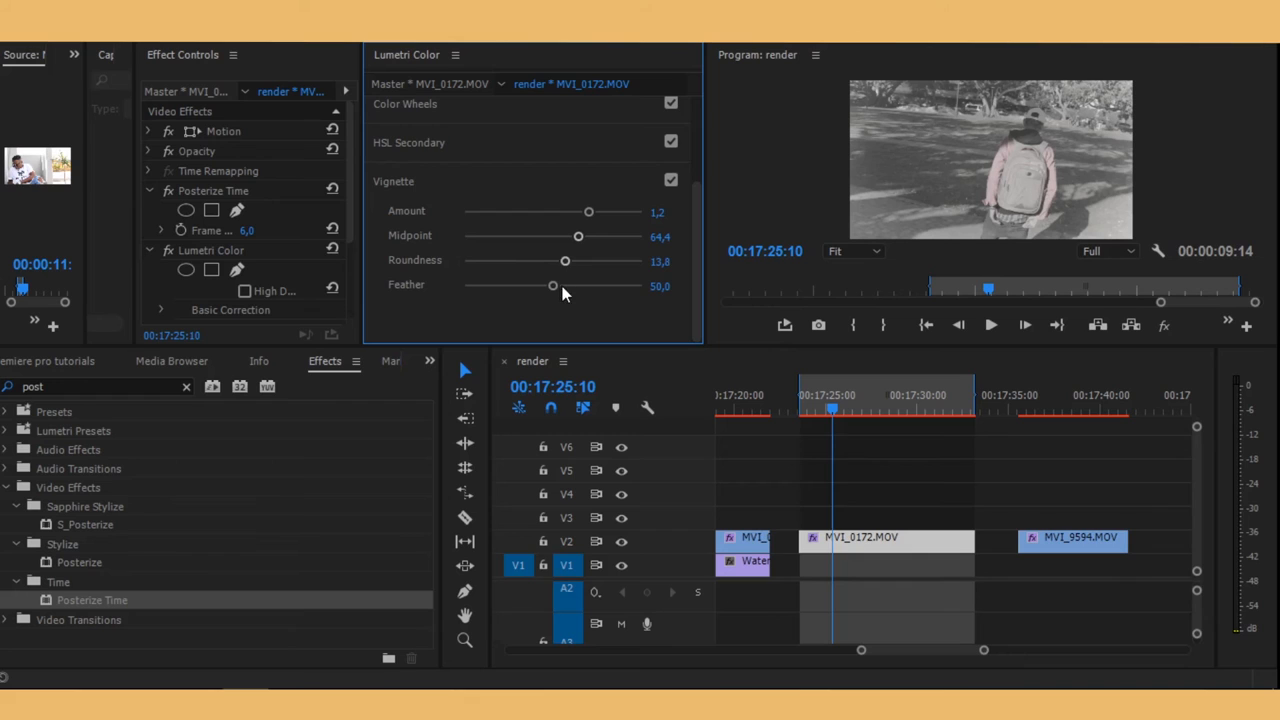
left_click_drag(548, 286, 617, 286)
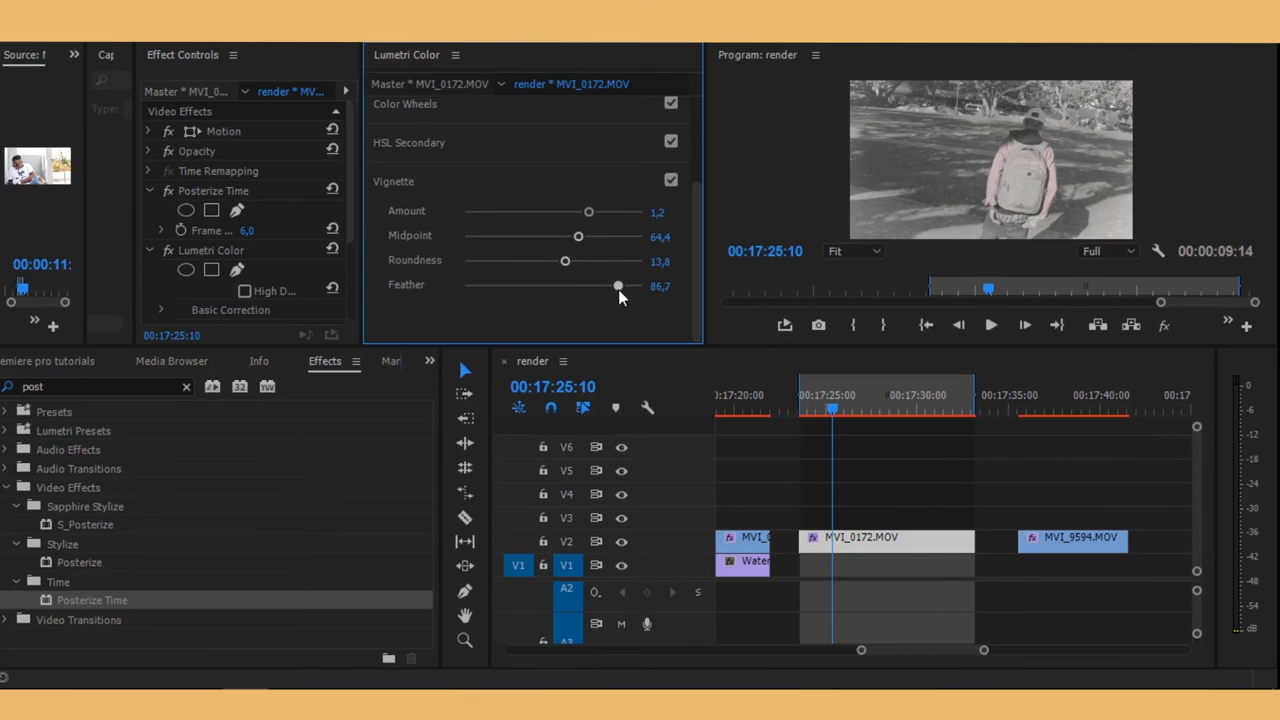
left_click_drag(617, 287, 547, 287)
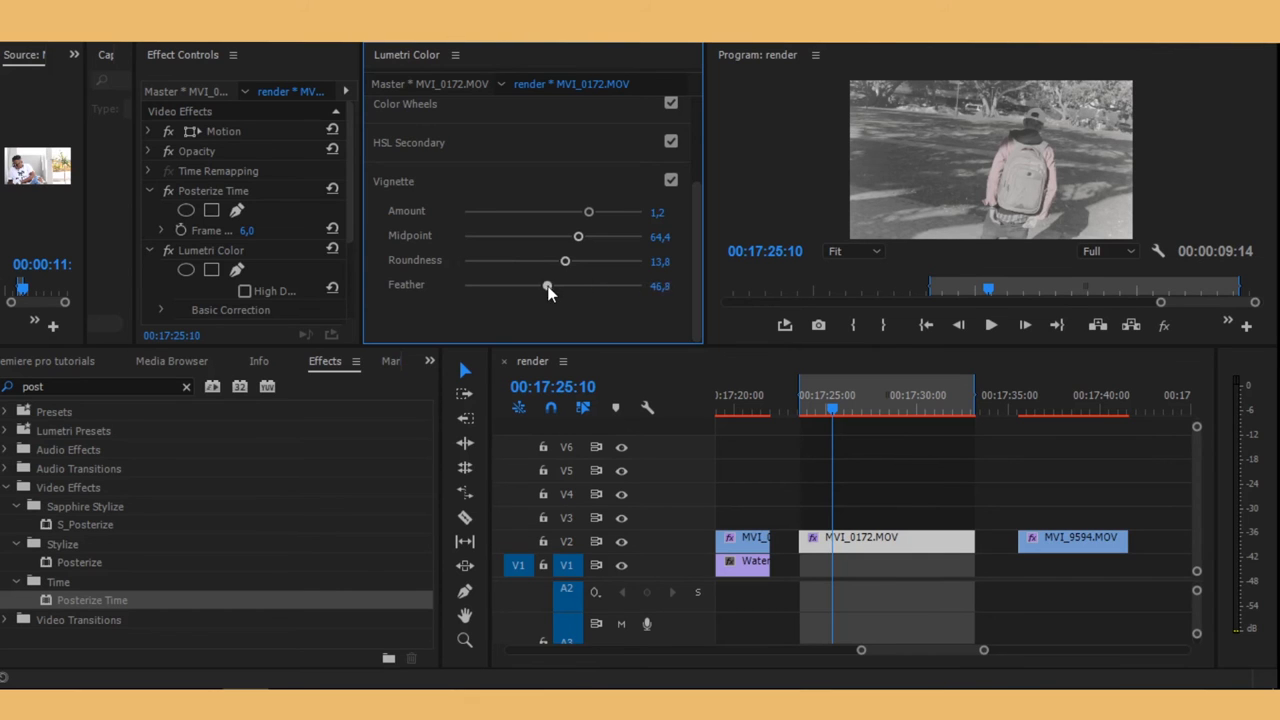
left_click_drag(547, 286, 540, 286)
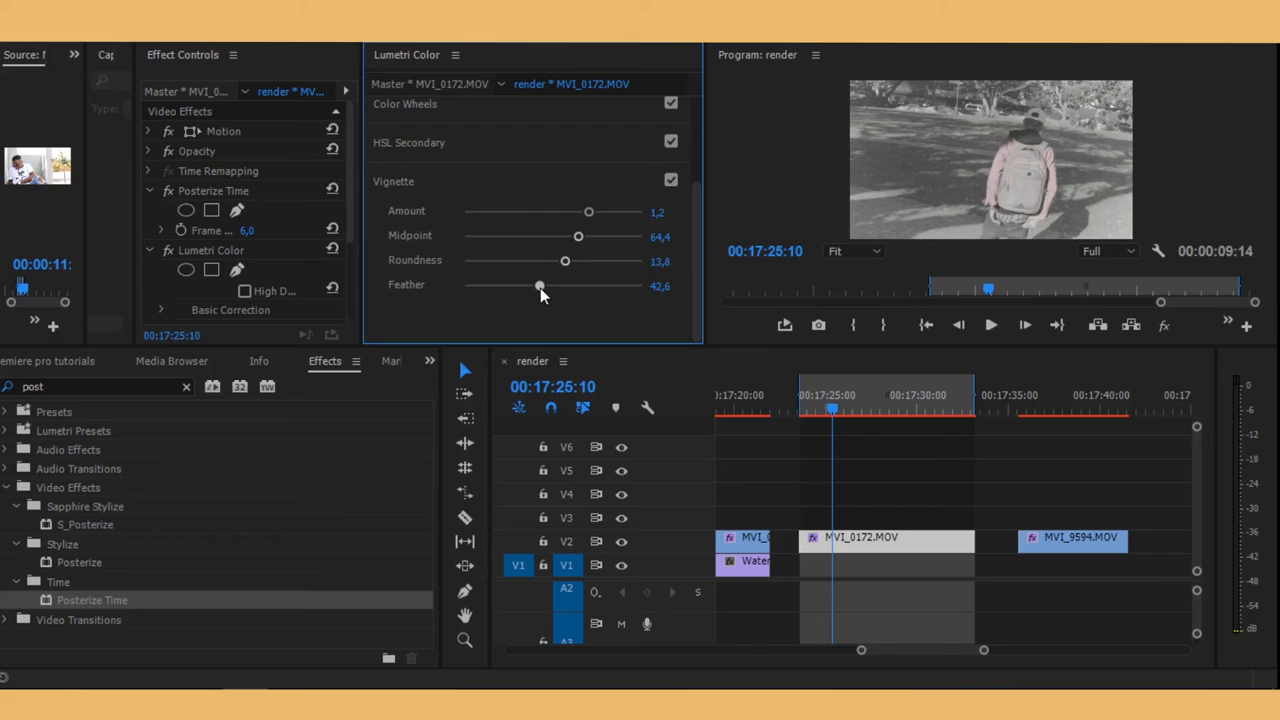
Step: Set vignette Roundness to 100, Midpoint to 72.3 and Amount to -0.6
left_click_drag(565, 261, 618, 261)
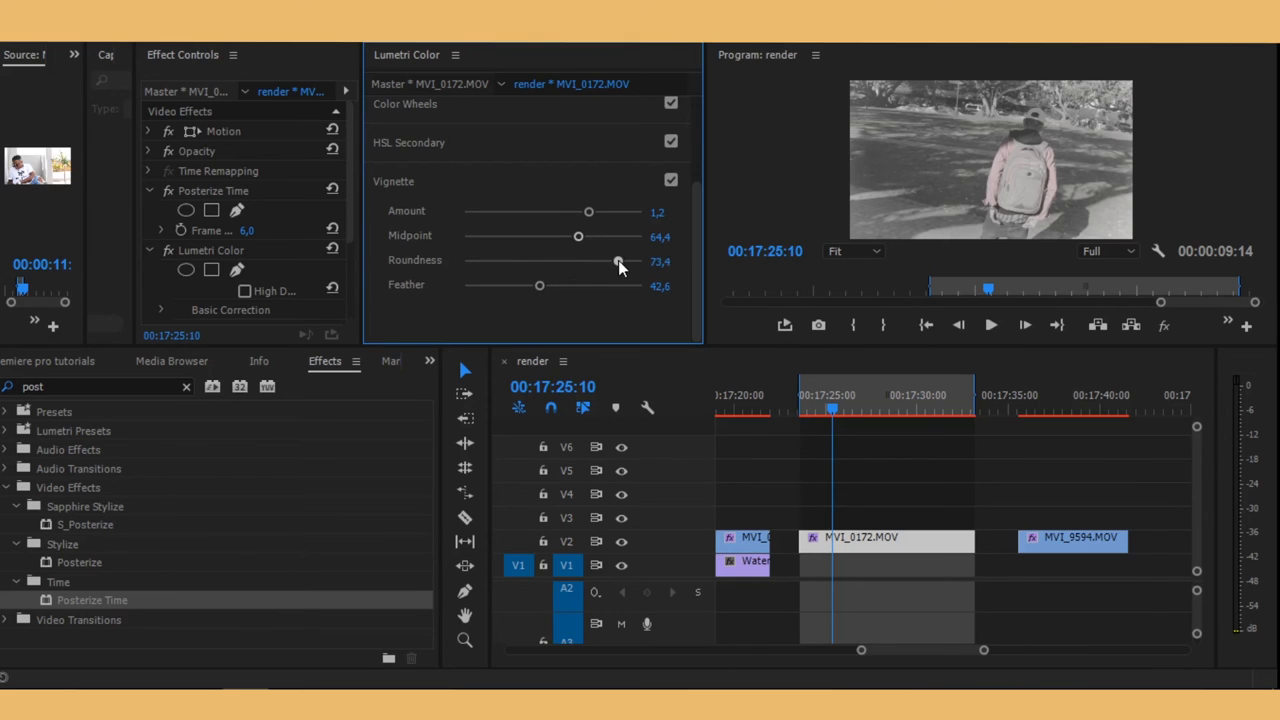
left_click_drag(618, 260, 642, 260)
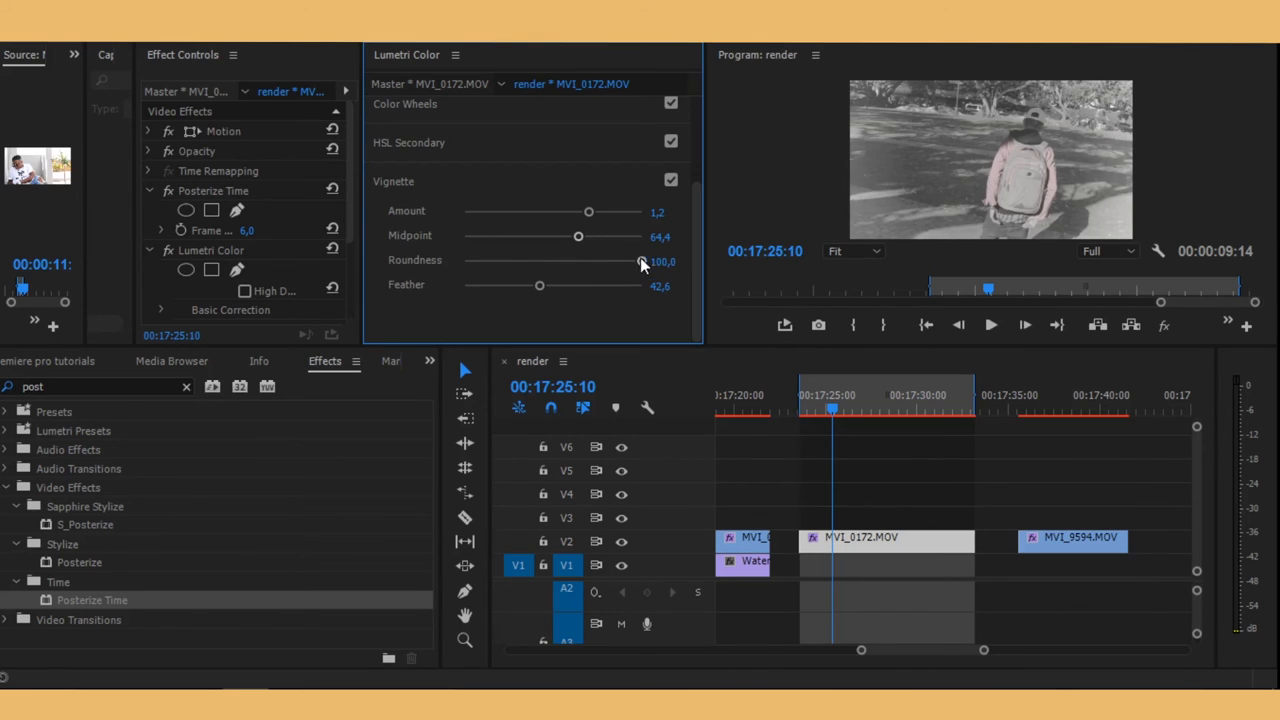
left_click_drag(578, 237, 615, 237)
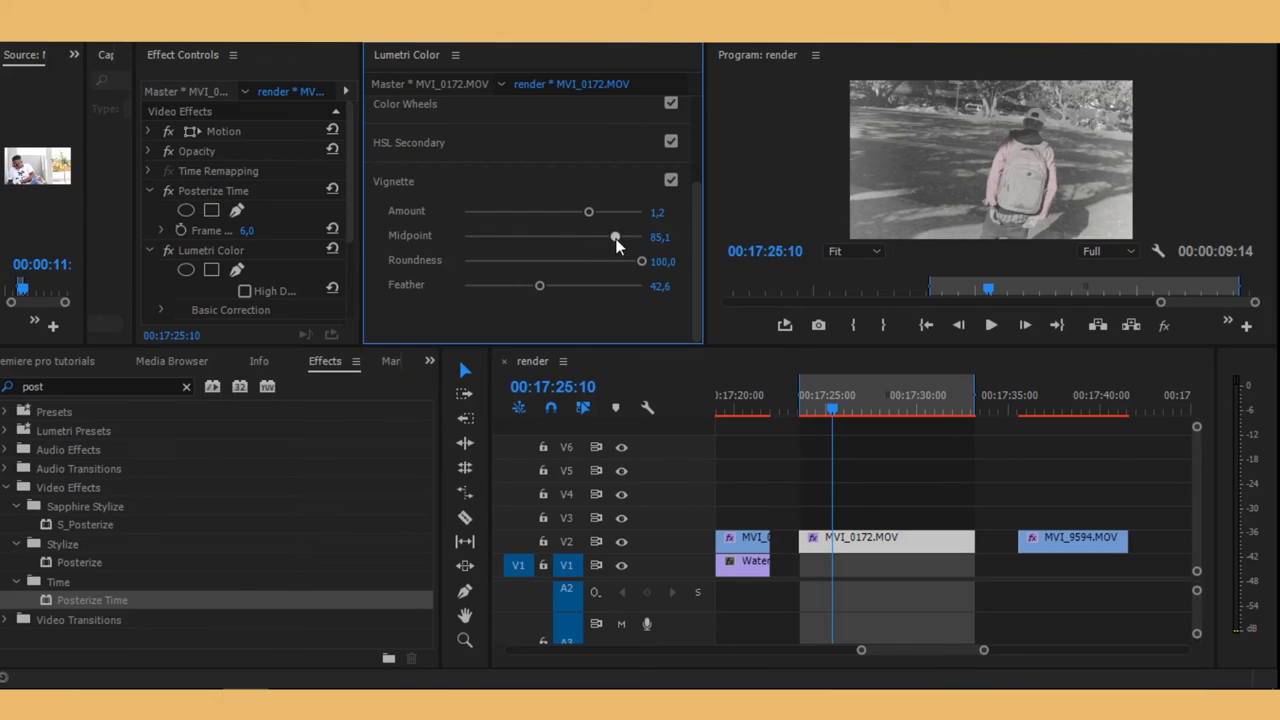
left_click_drag(614, 237, 537, 237)
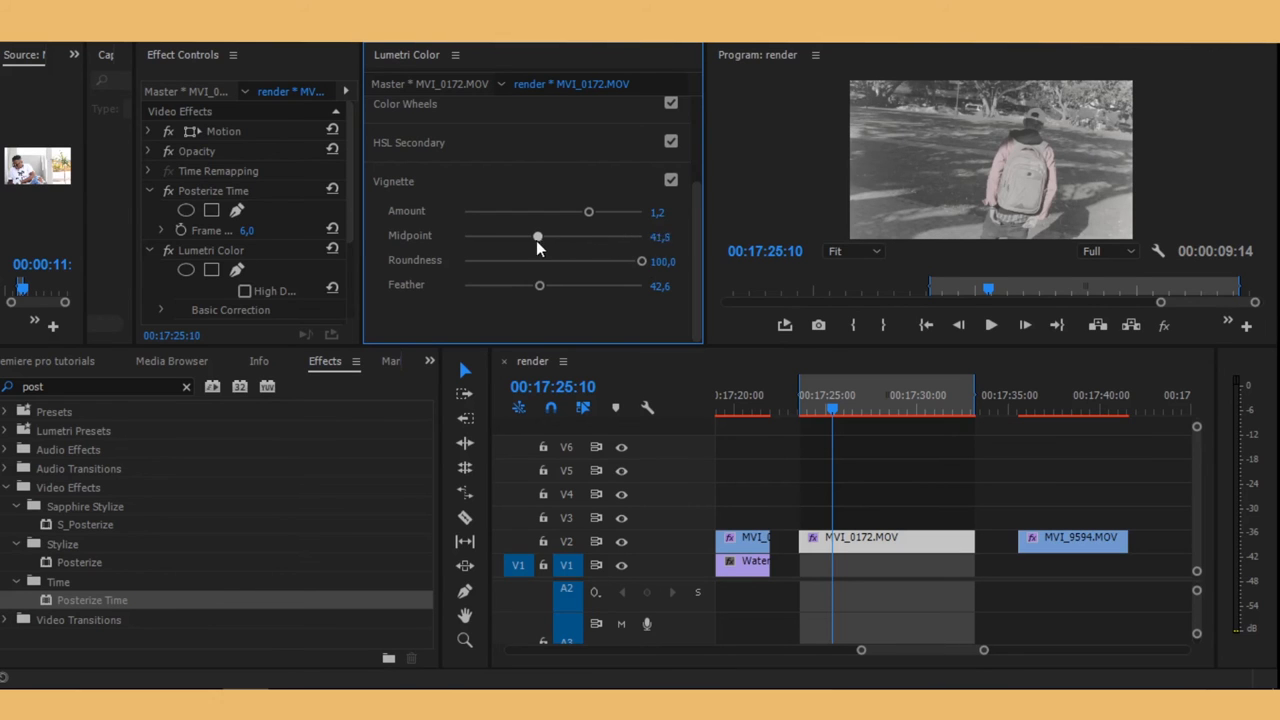
left_click_drag(537, 235, 542, 235)
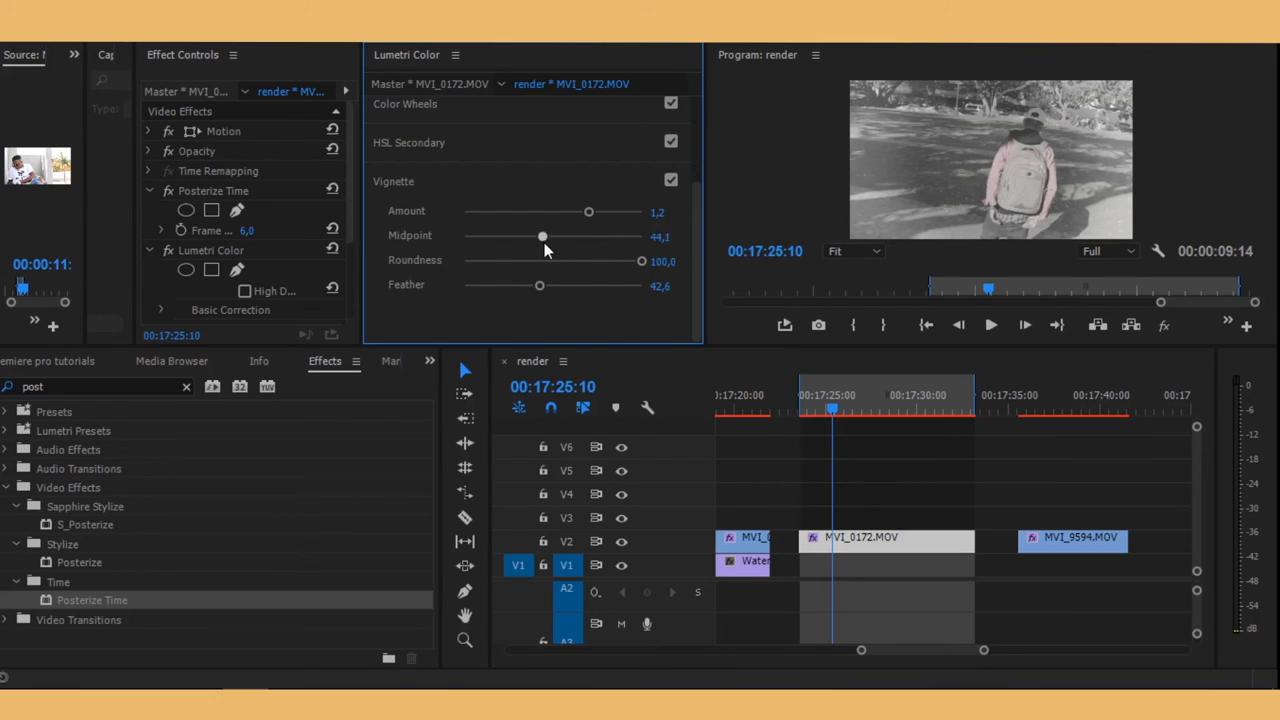
left_click_drag(542, 237, 582, 237)
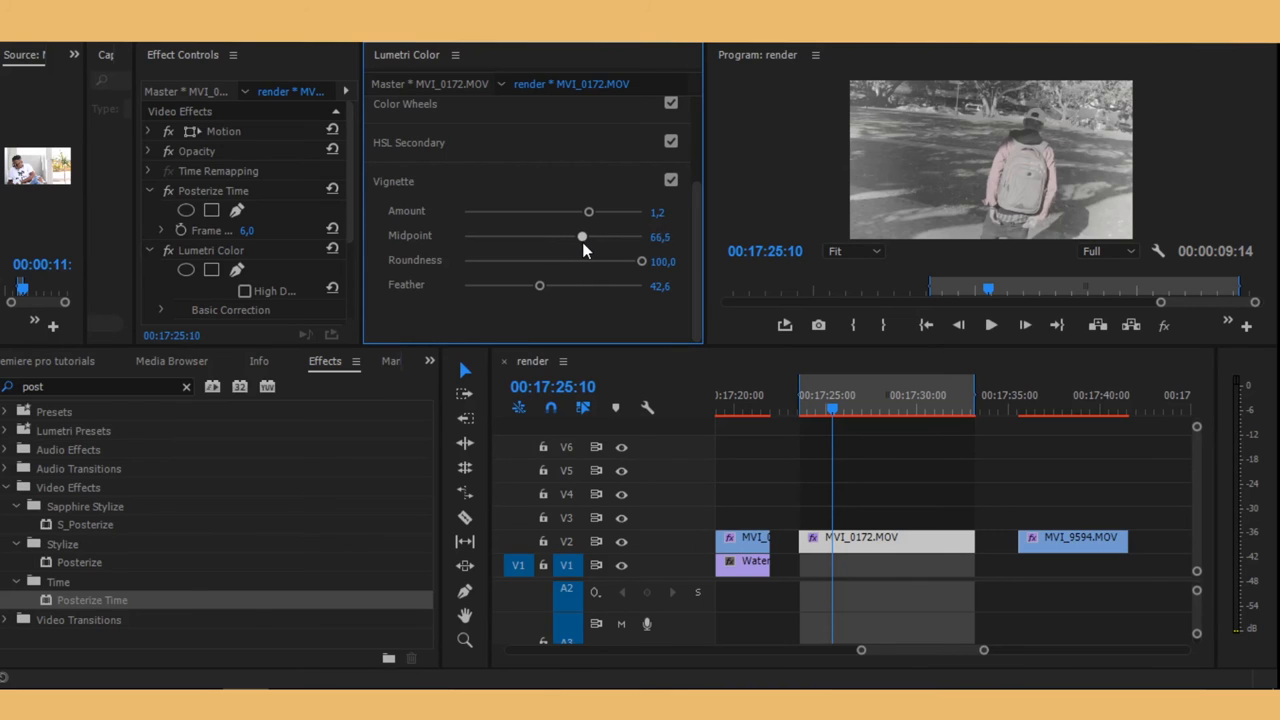
left_click_drag(582, 237, 595, 237)
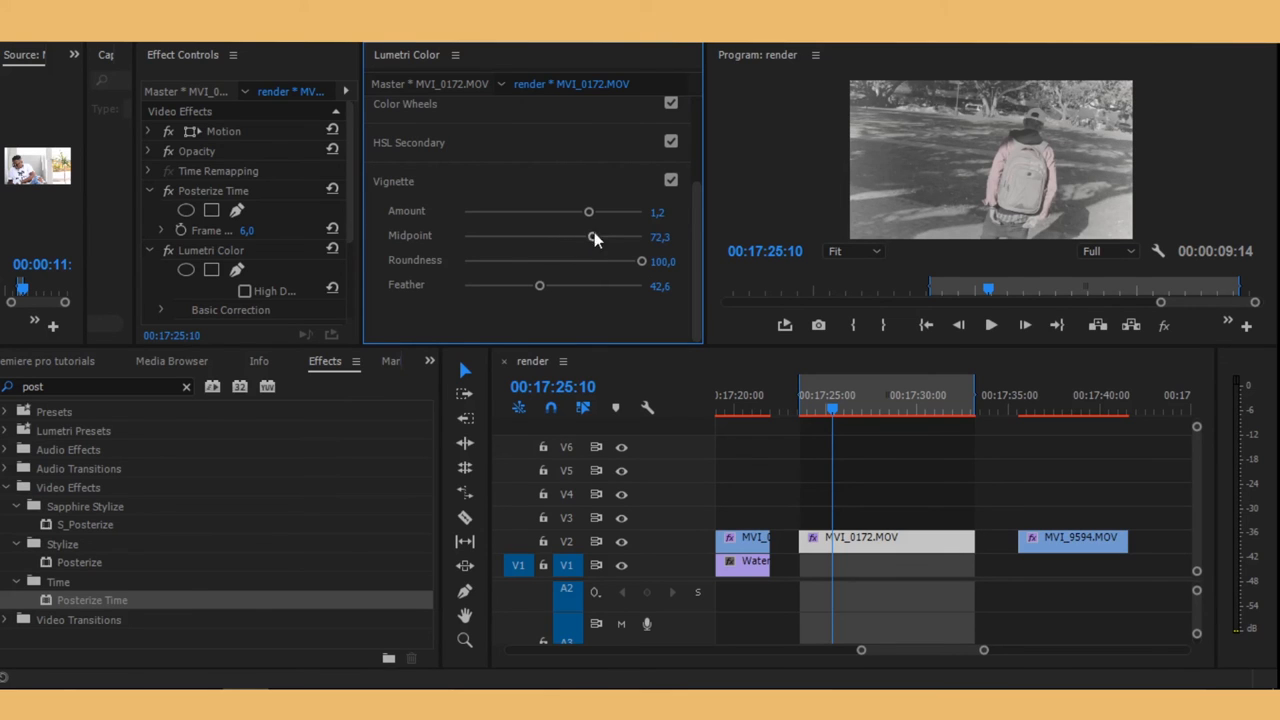
left_click_drag(588, 212, 606, 212)
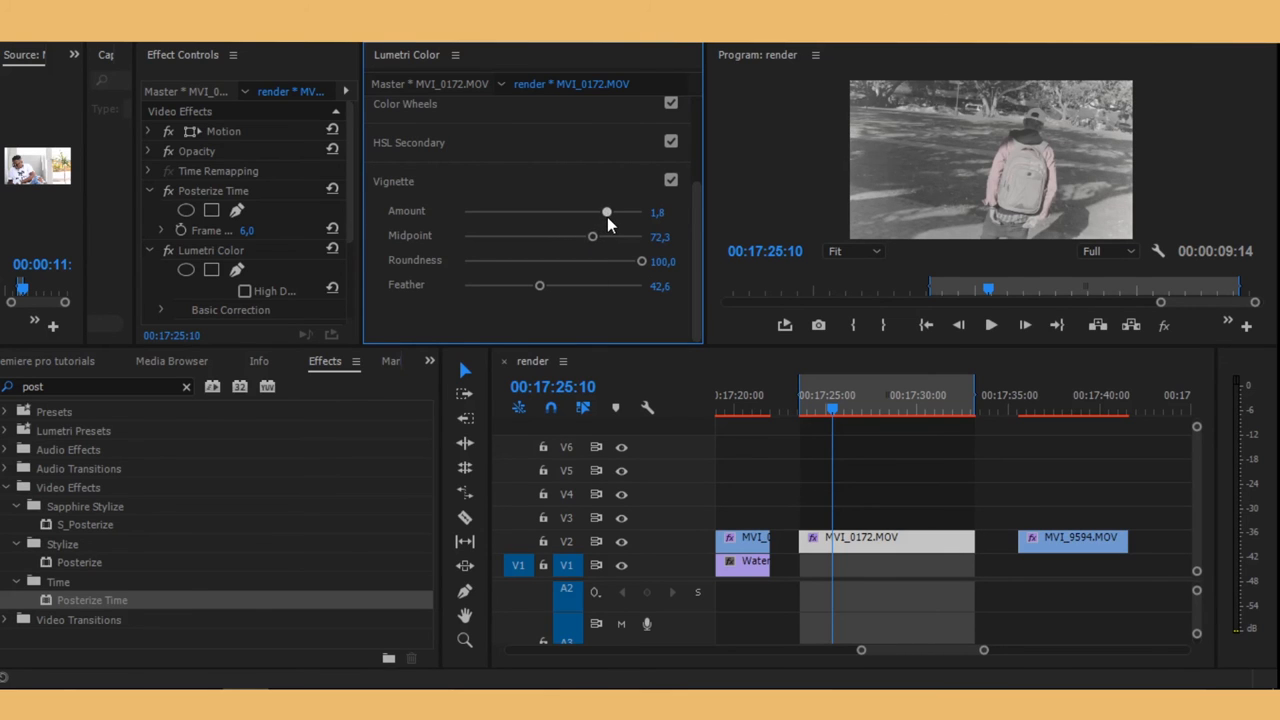
left_click_drag(606, 211, 541, 211)
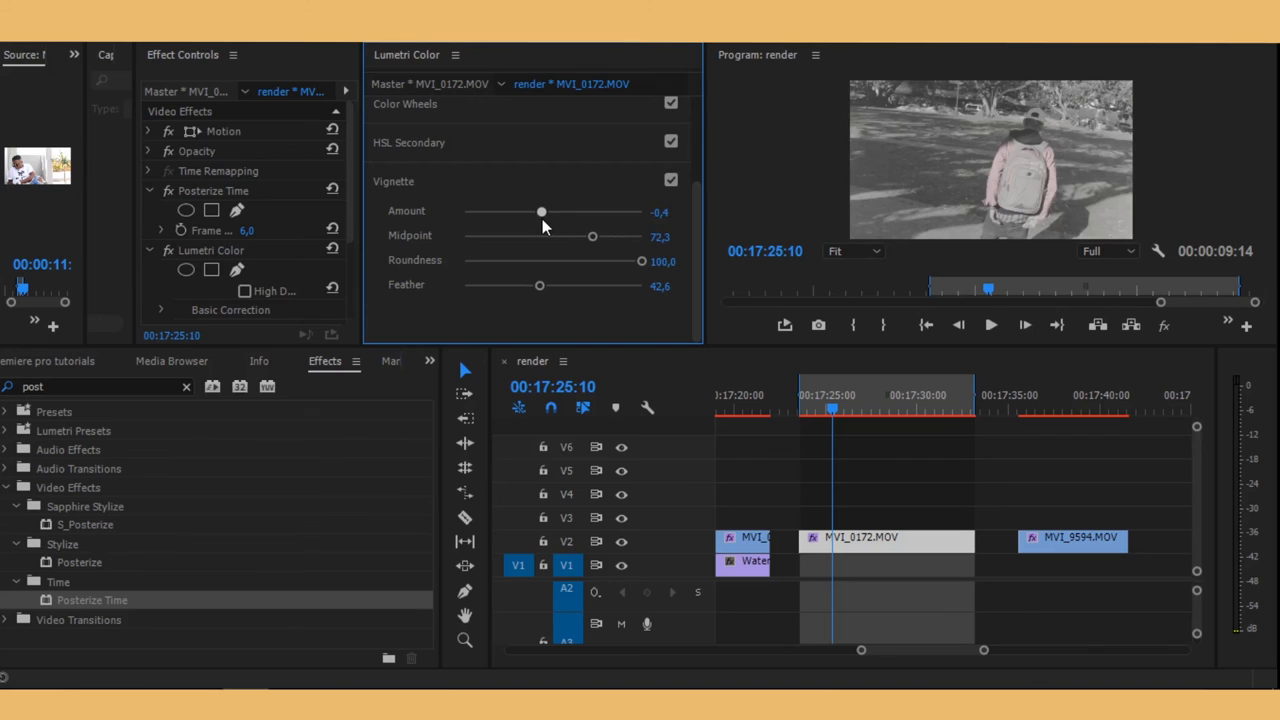
left_click_drag(541, 211, 585, 211)
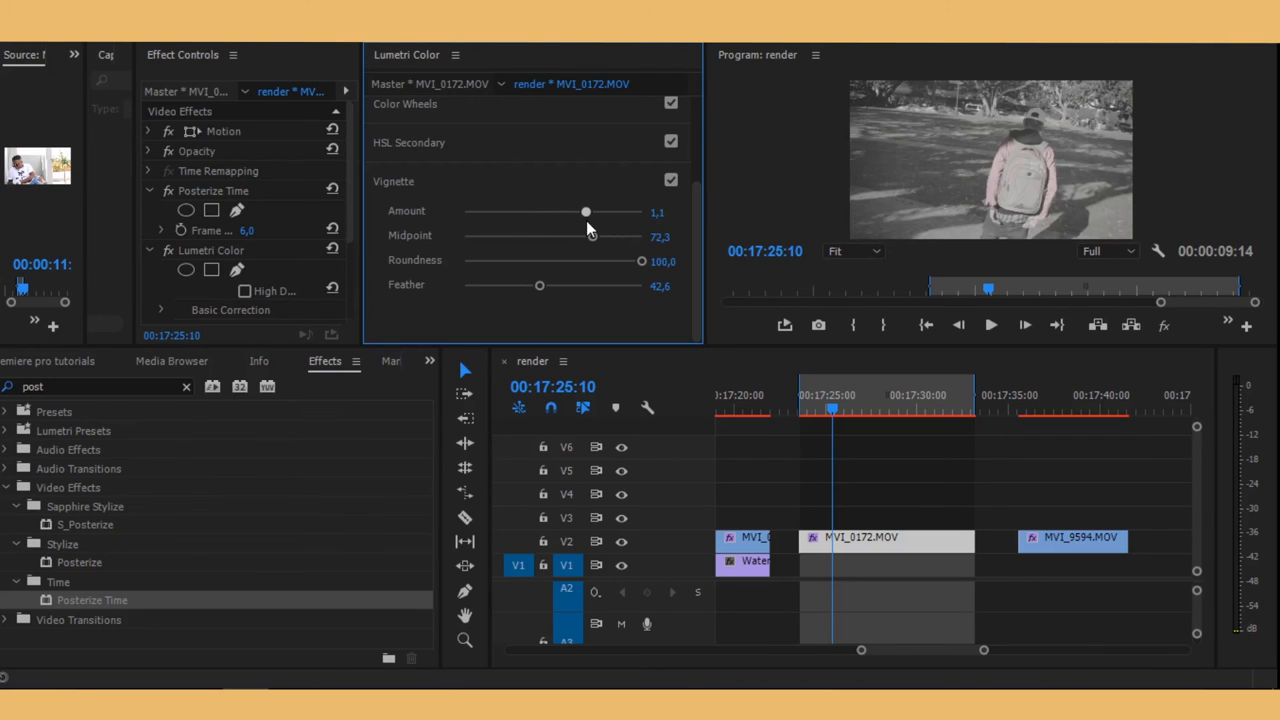
left_click_drag(585, 212, 537, 212)
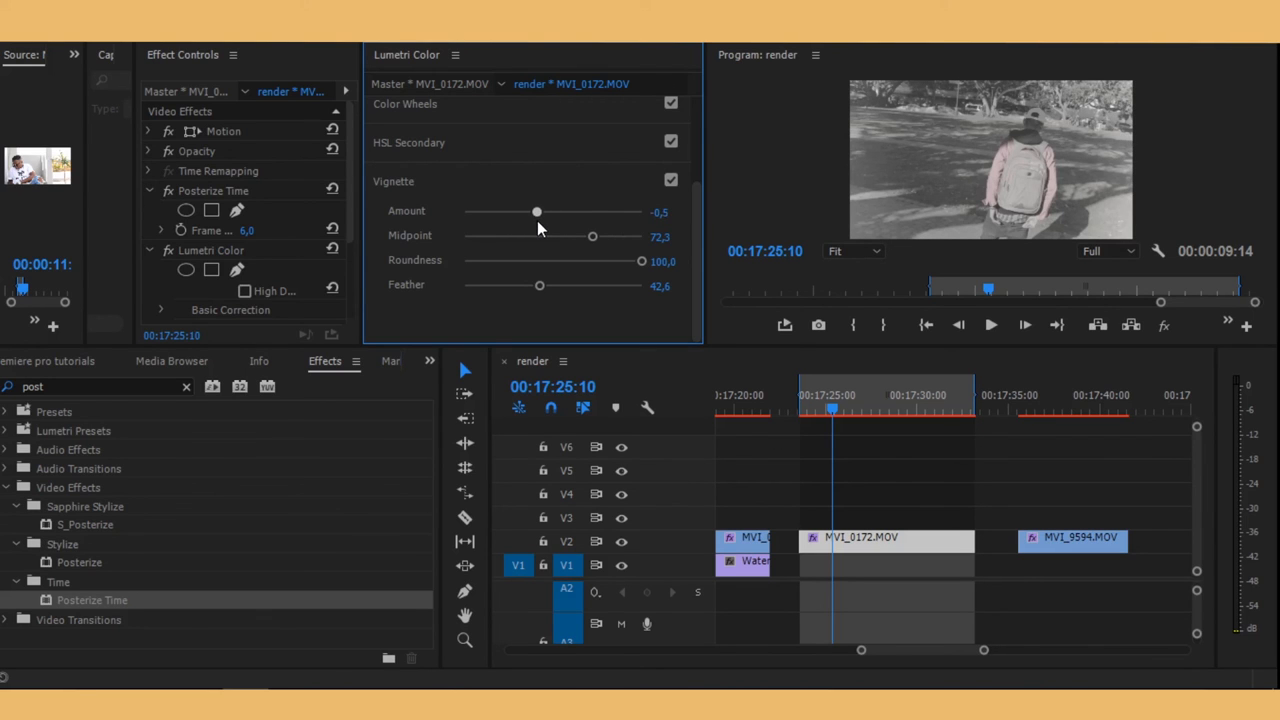
left_click_drag(537, 211, 534, 211)
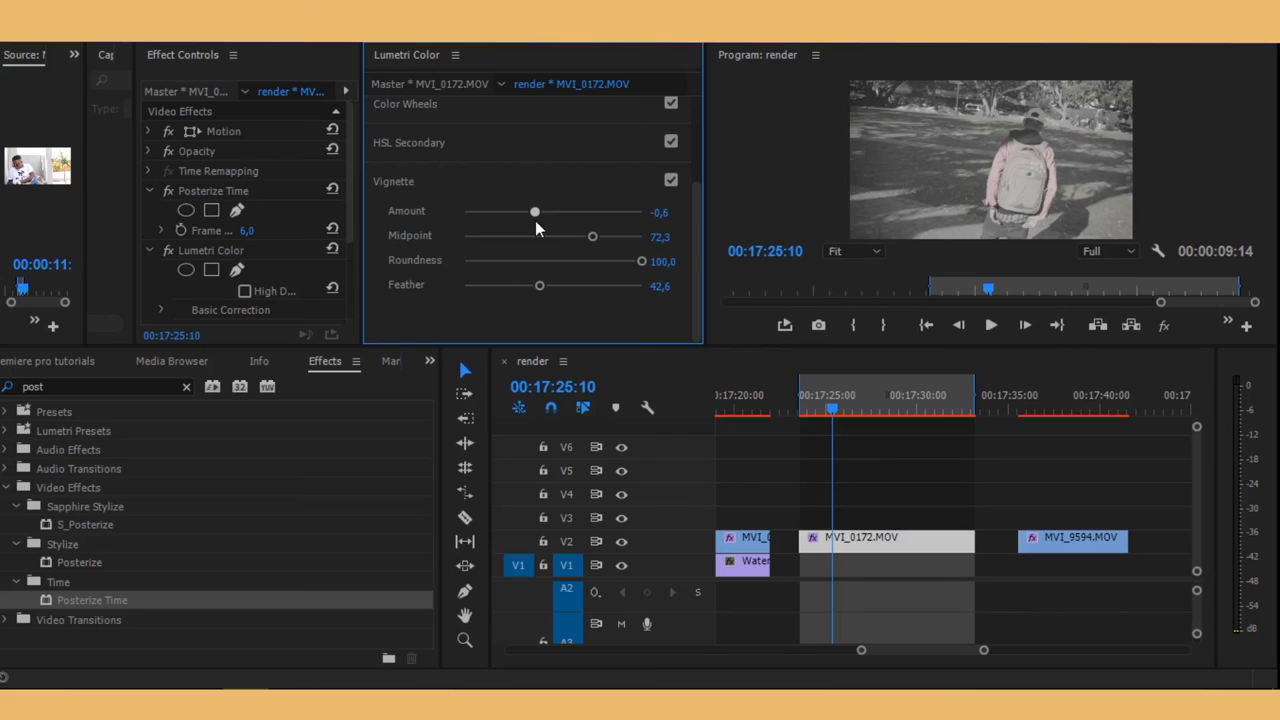
mouse_move(985, 368)
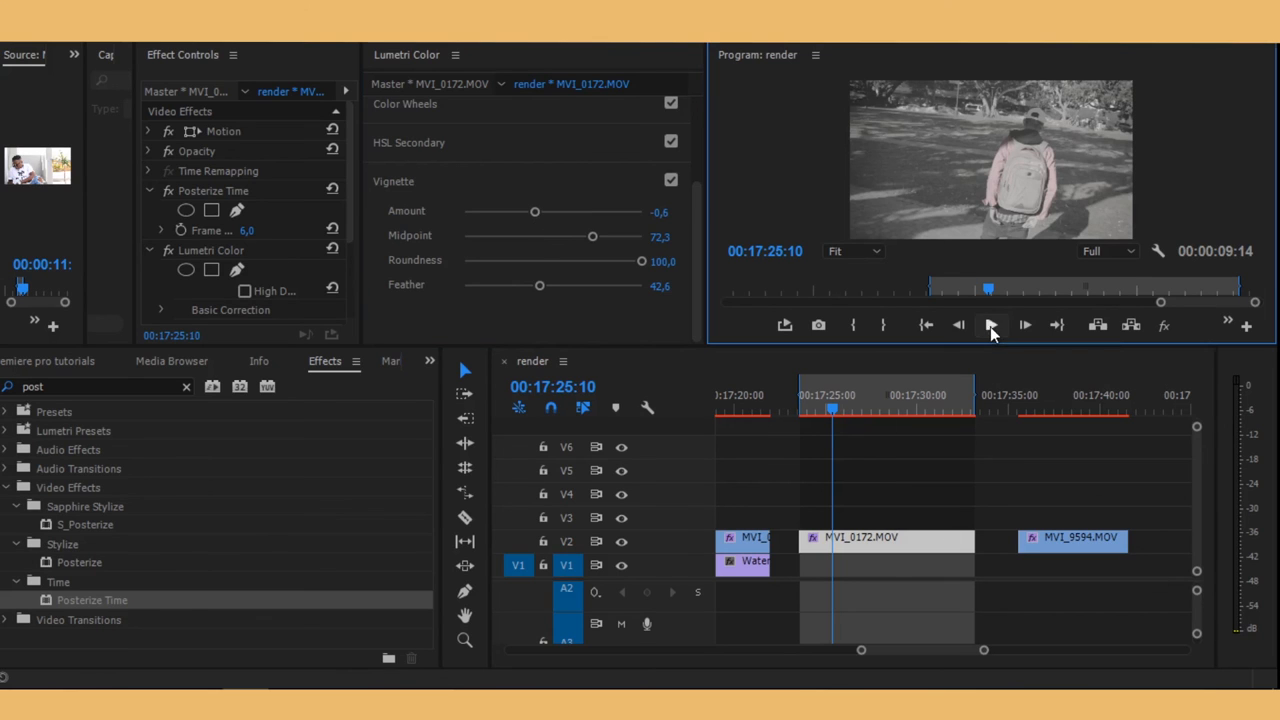
Step: Play the graded, vignetted MVI_0172 clip in the Program monitor to about 00:17:29
left_click(991, 324)
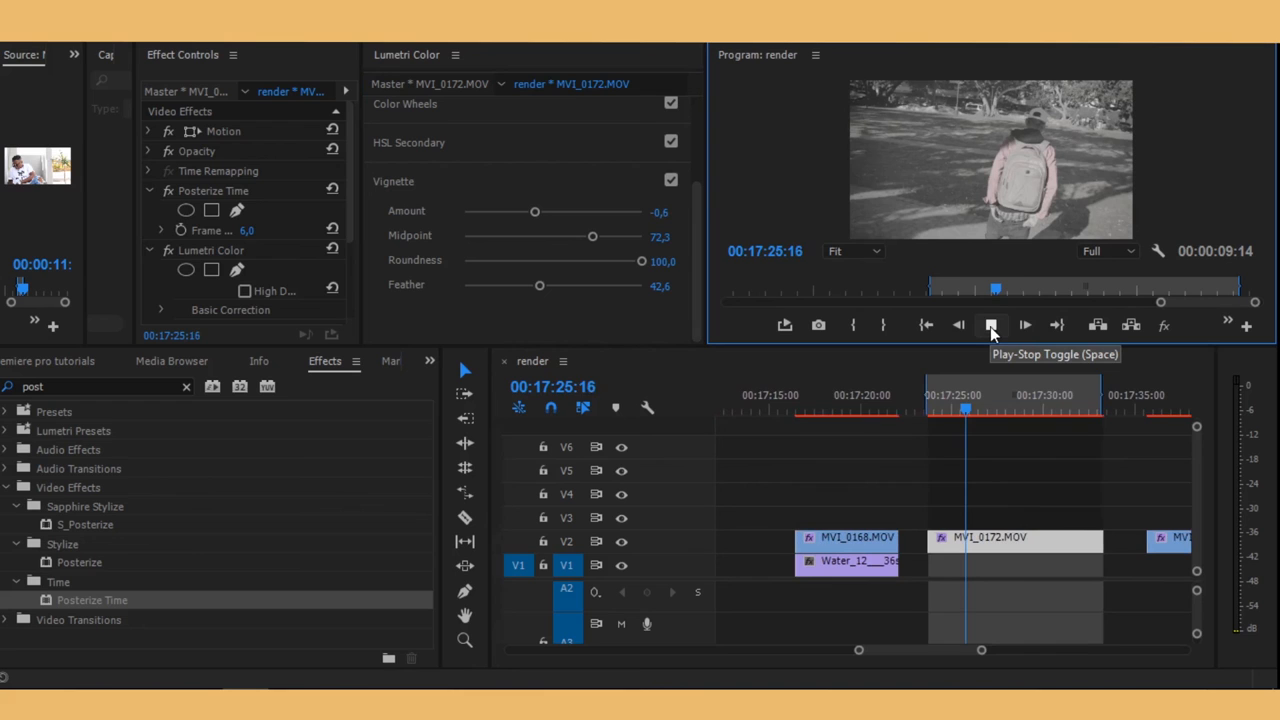
left_click(990, 324)
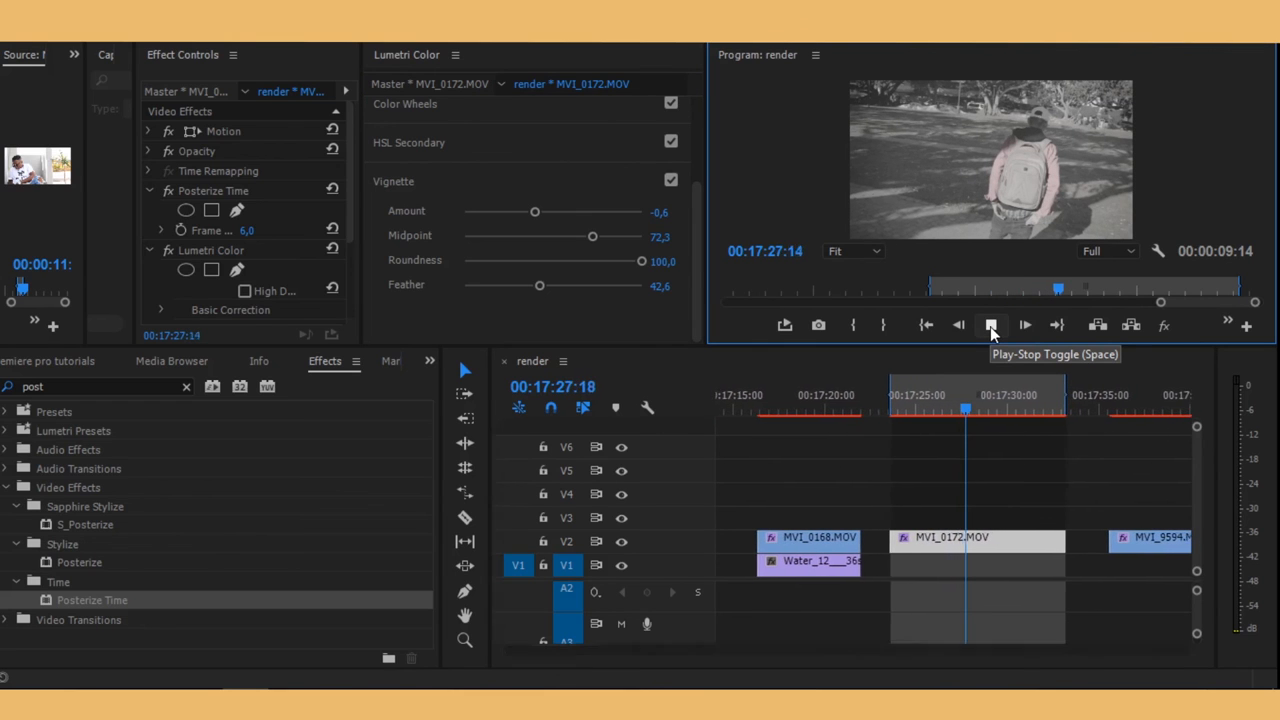
left_click(991, 324)
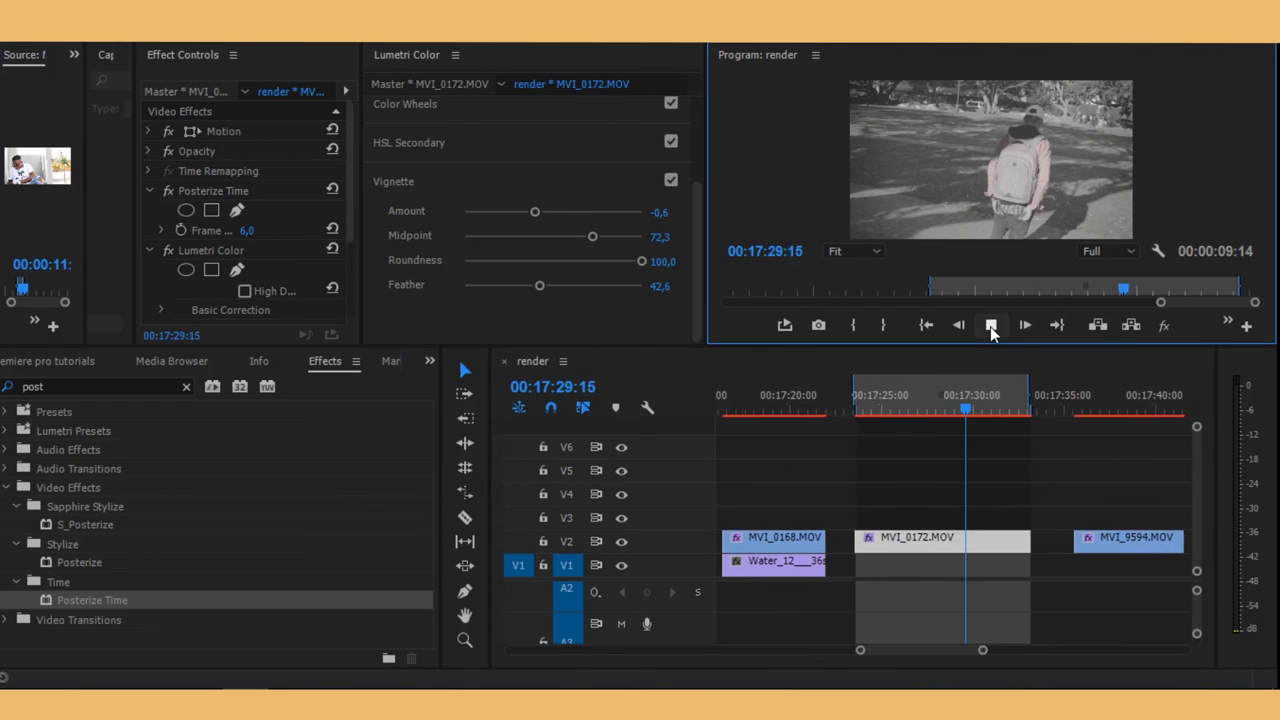